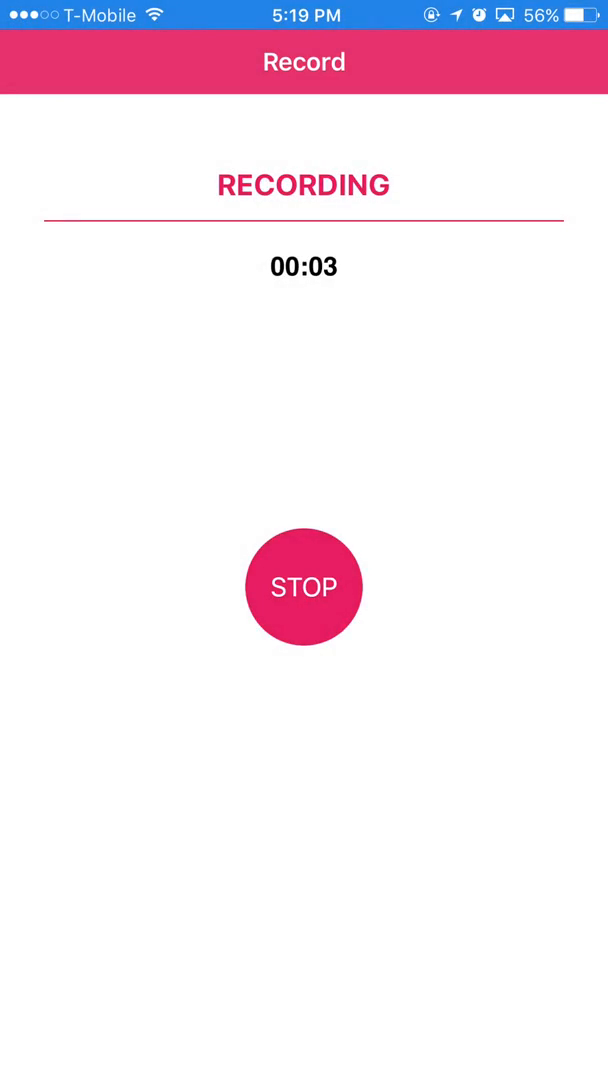
Start recording and open the Web Browser Review folder on the fourth home-screen page
{"action": "left_click", "coordinate": [304, 587]}
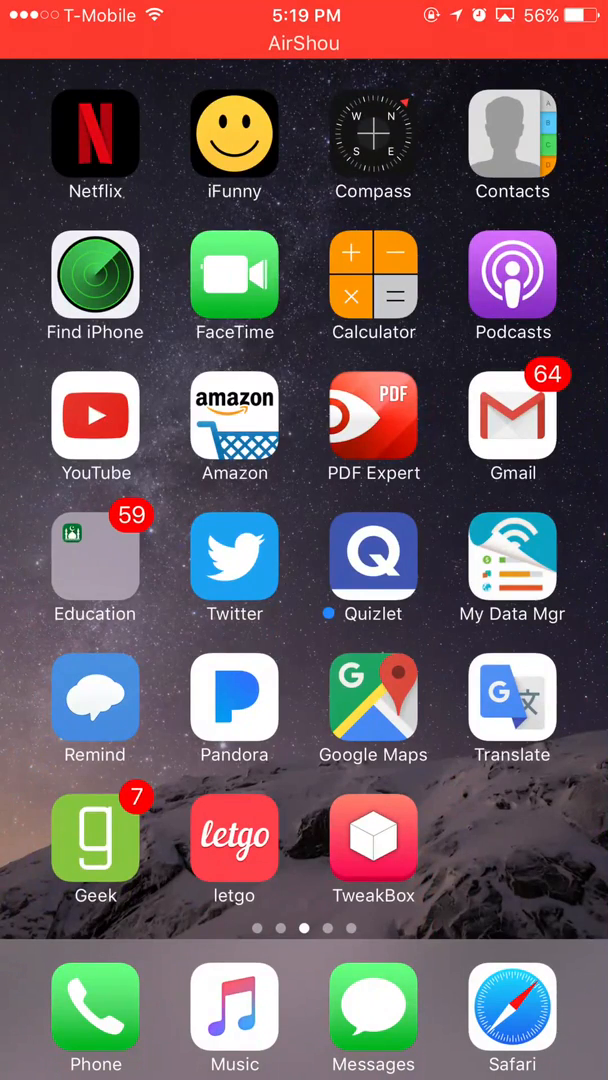
{"action": "scroll", "scroll_direction": "left", "scroll_amount": 3}
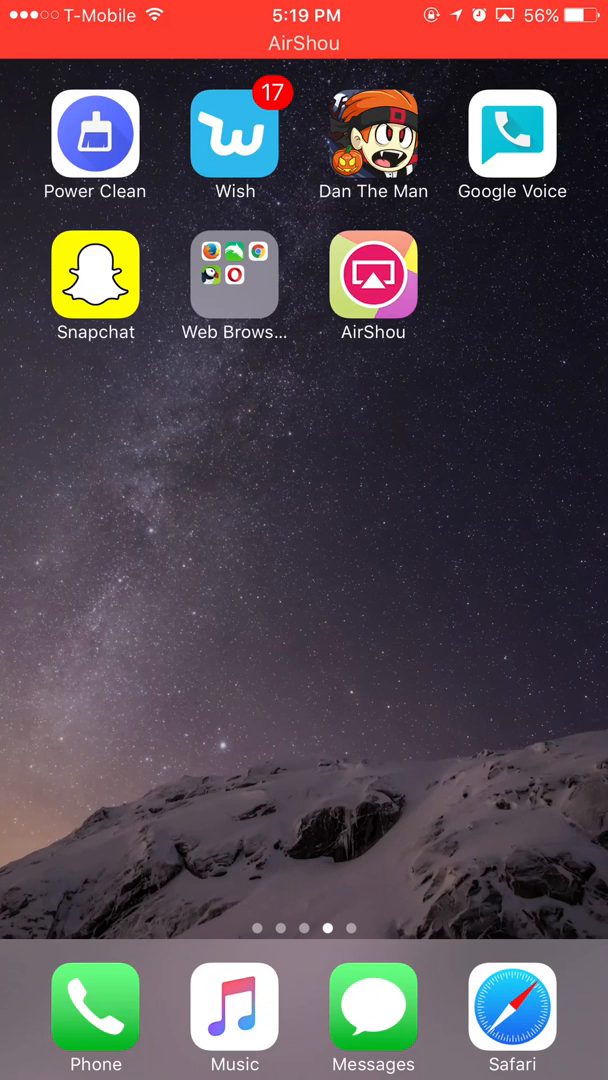
{"action": "left_click", "coordinate": [234, 275]}
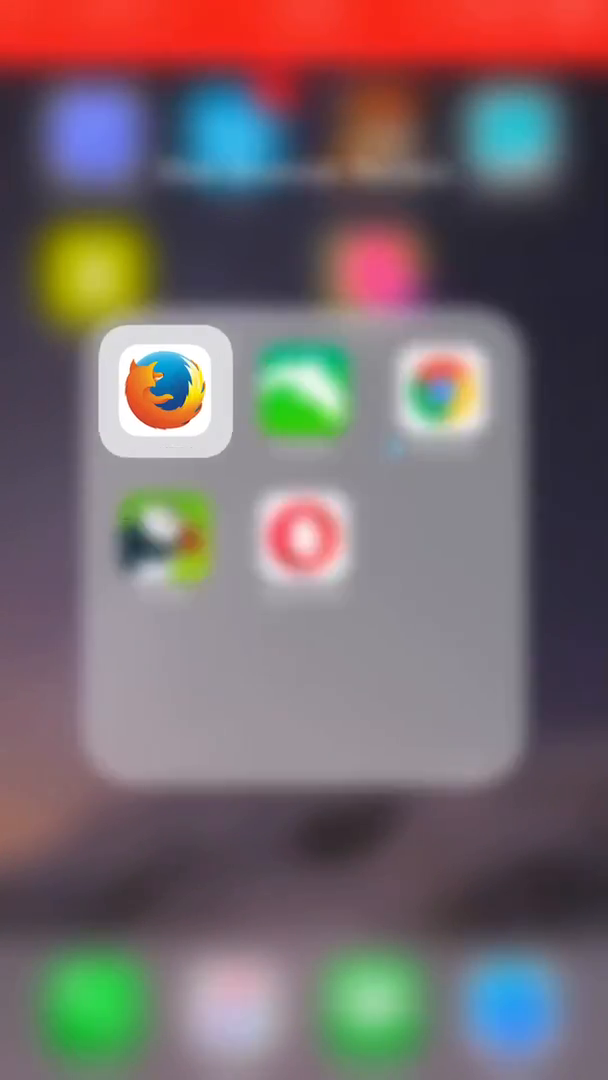
Launch Firefox and set its default search engine to Wikipedia, checking Homepage settings
{"action": "left_click", "coordinate": [165, 390]}
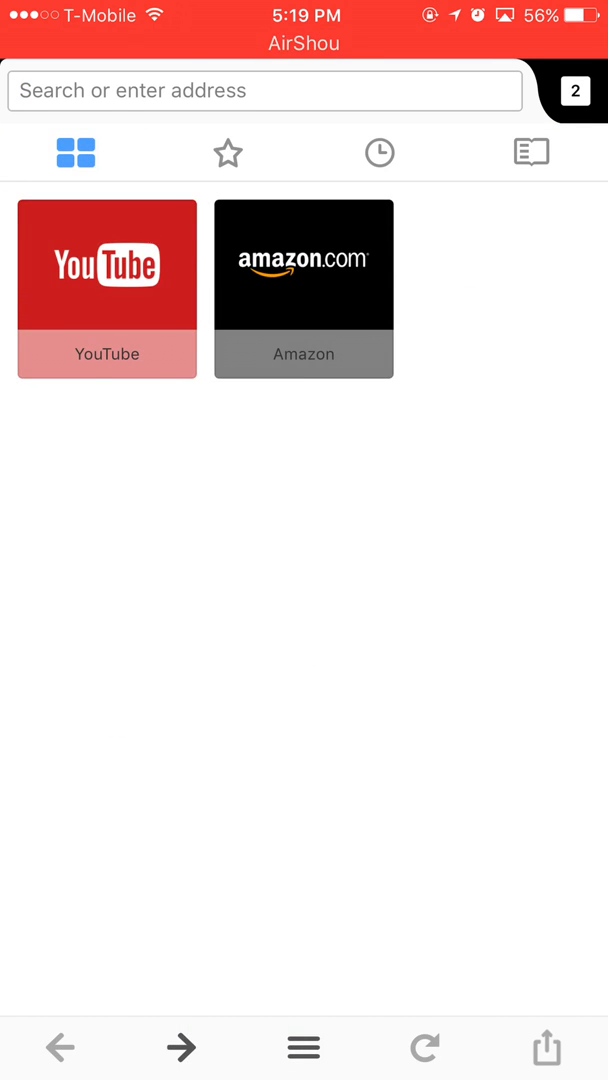
{"action": "left_click", "coordinate": [302, 1047]}
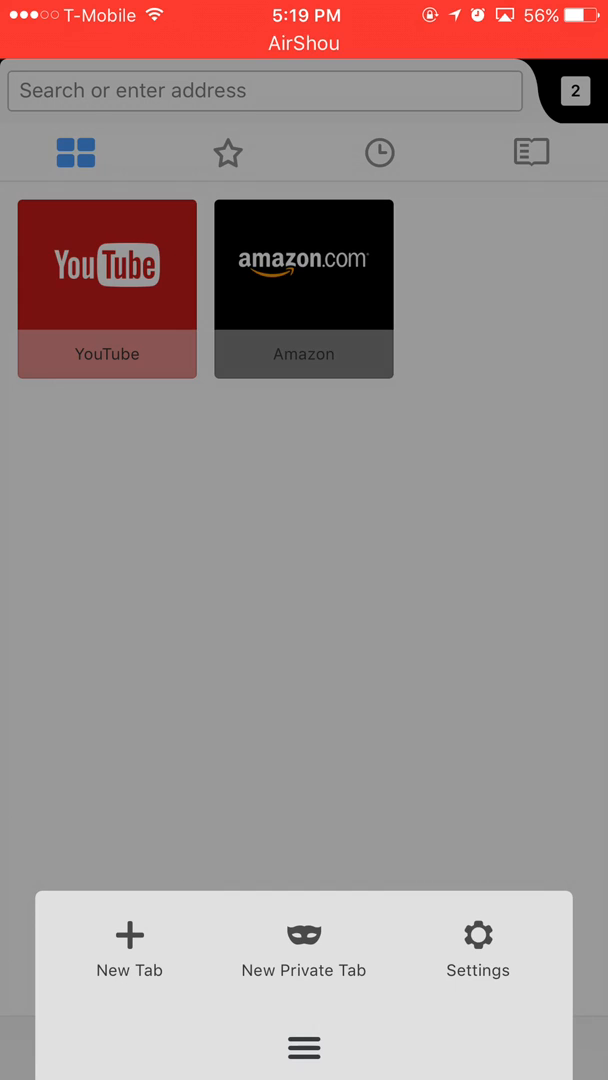
{"action": "left_click", "coordinate": [477, 935]}
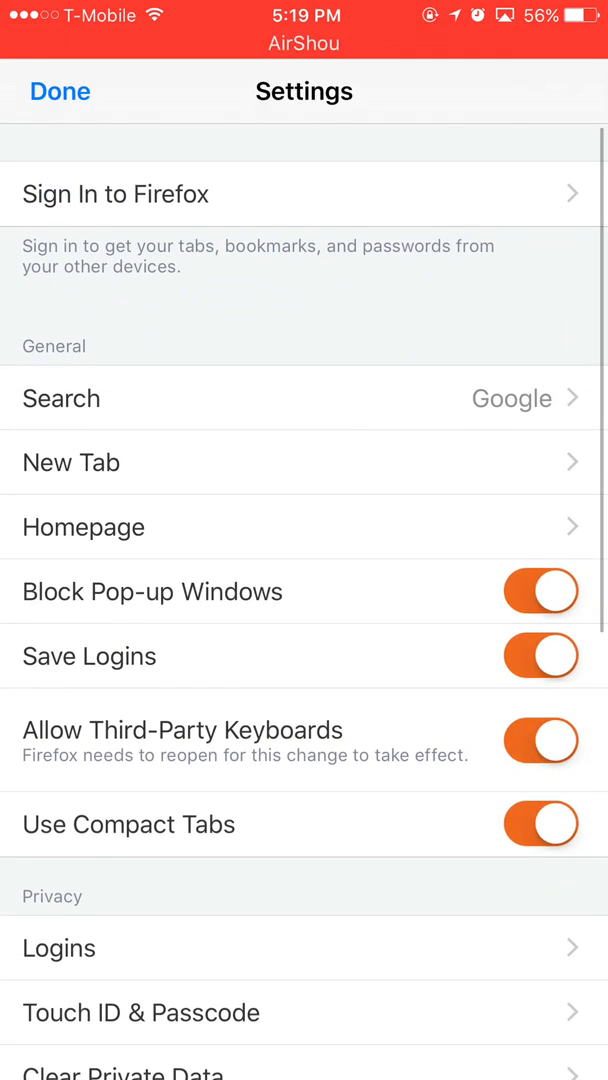
{"action": "left_click", "coordinate": [61, 398]}
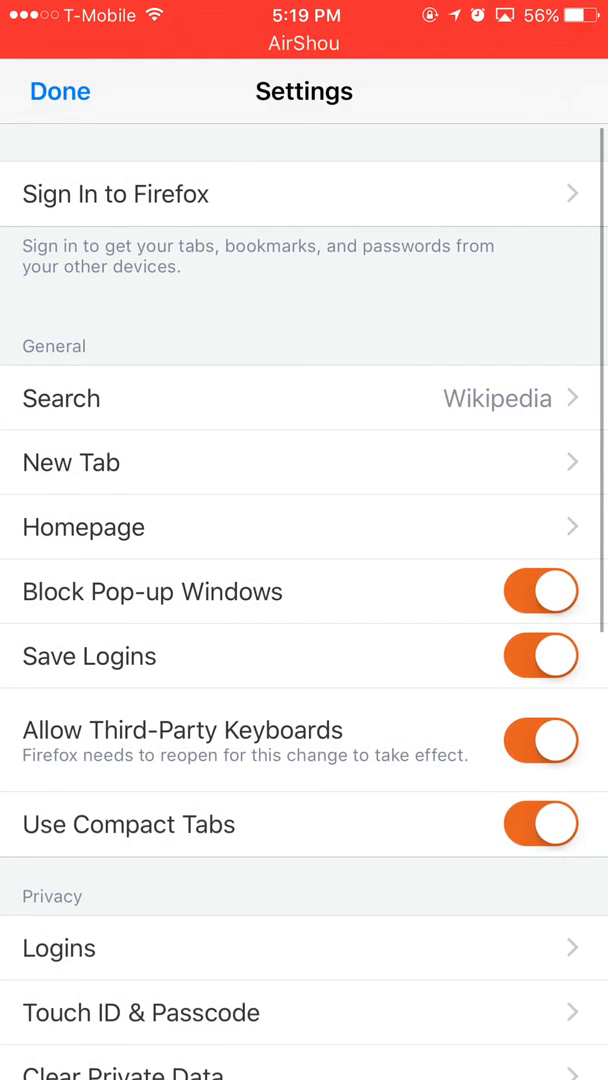
{"action": "left_click", "coordinate": [83, 527]}
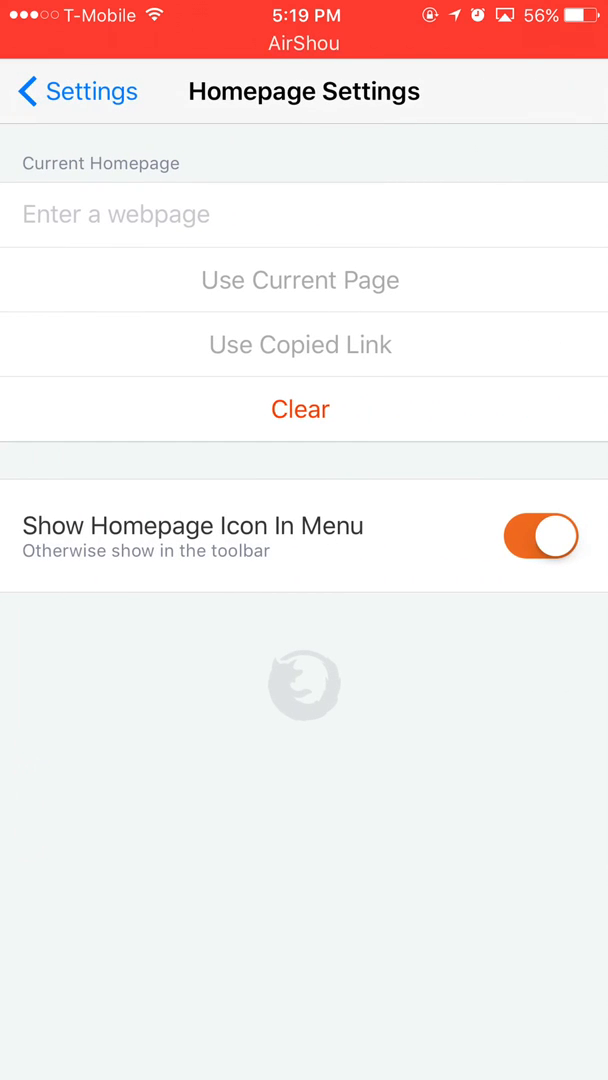
{"action": "left_click", "coordinate": [115, 214]}
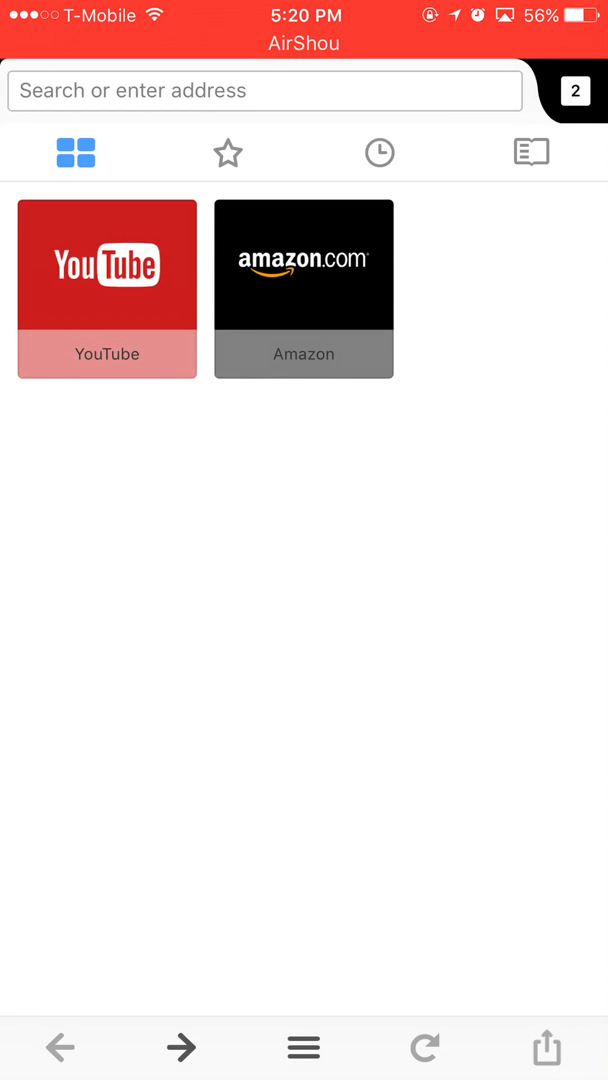
Delete the Amazon and YouTube top-site tiles, then start typing 'hey' in the address bar
{"action": "left_click", "coordinate": [265, 90]}
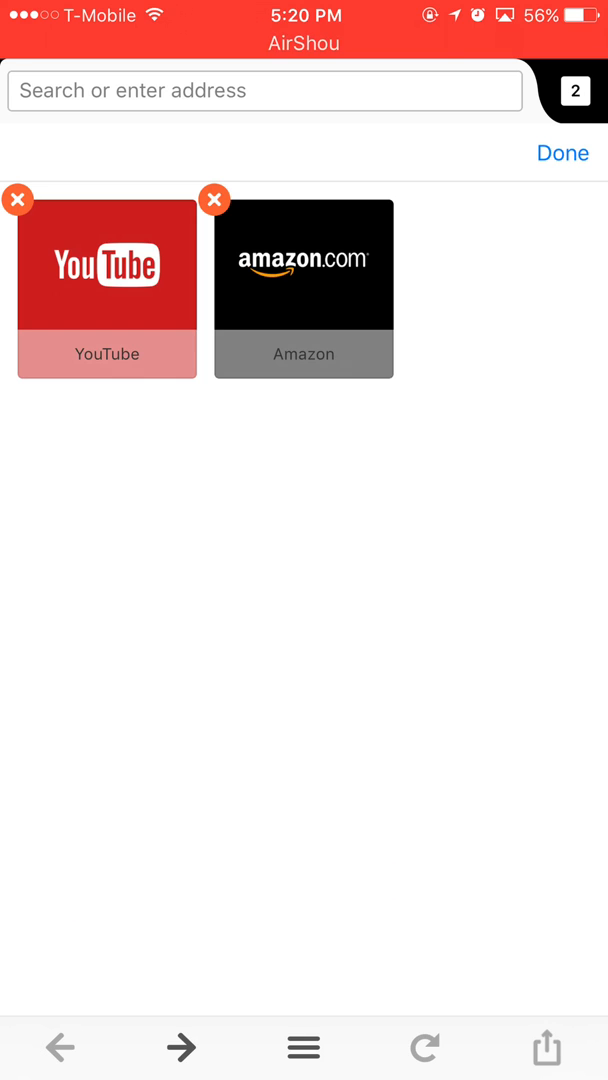
{"action": "left_click", "coordinate": [213, 199]}
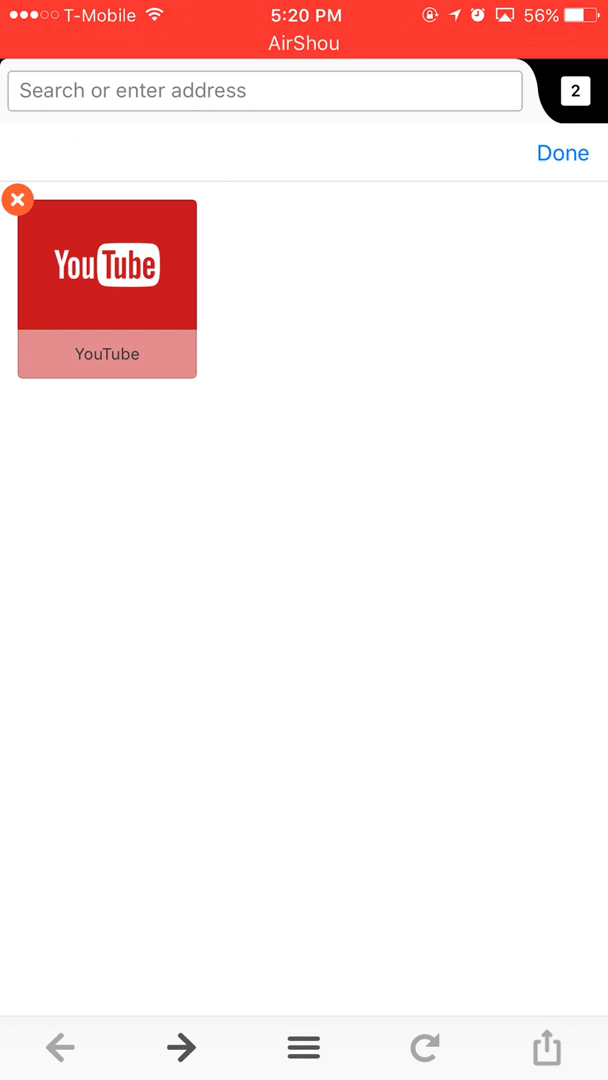
{"action": "left_click", "coordinate": [18, 199]}
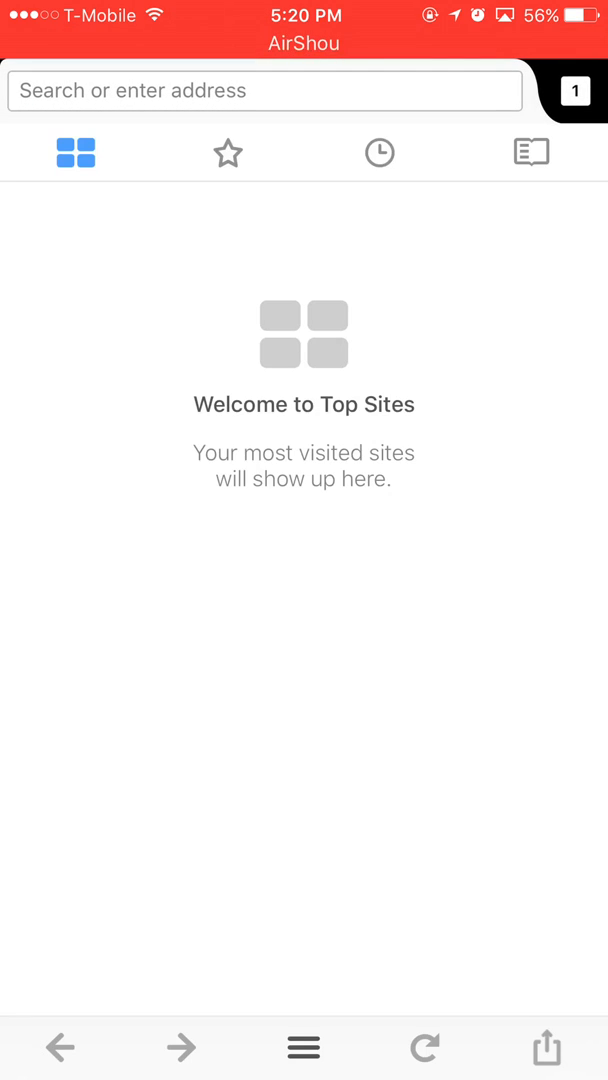
{"action": "type", "text": "h"}
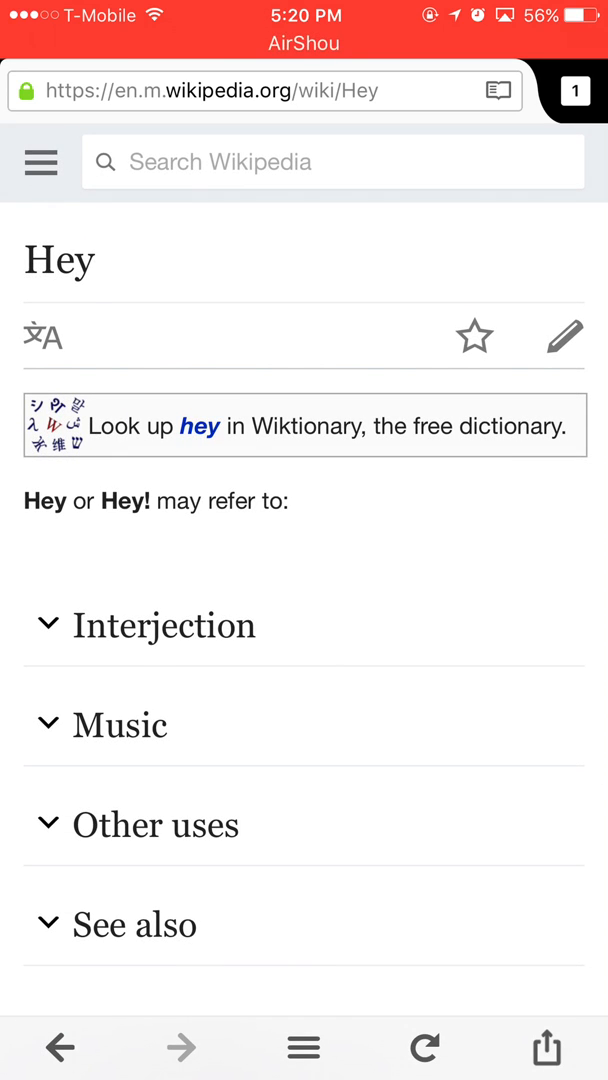
Open the Hey Wikipedia article and briefly try its edit mode
{"action": "left_click", "coordinate": [250, 90]}
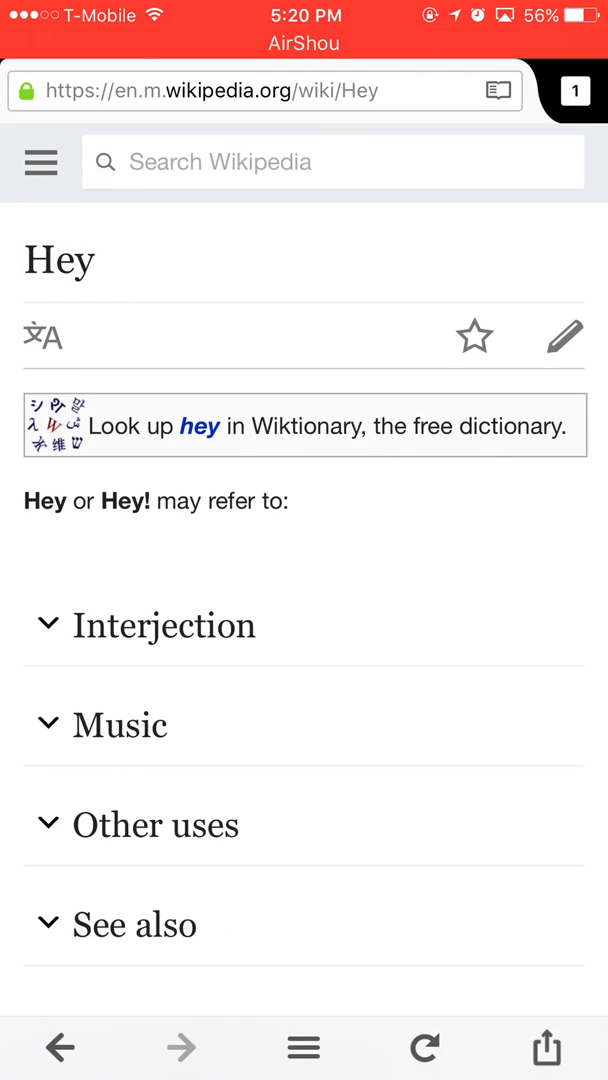
{"action": "left_click", "coordinate": [565, 336]}
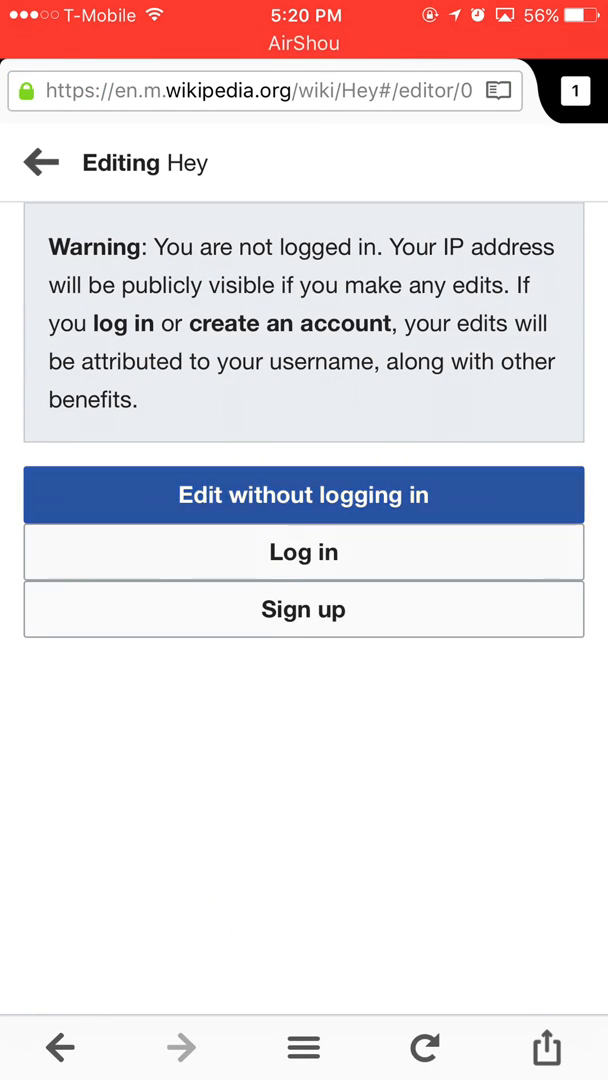
{"action": "left_click", "coordinate": [38, 161]}
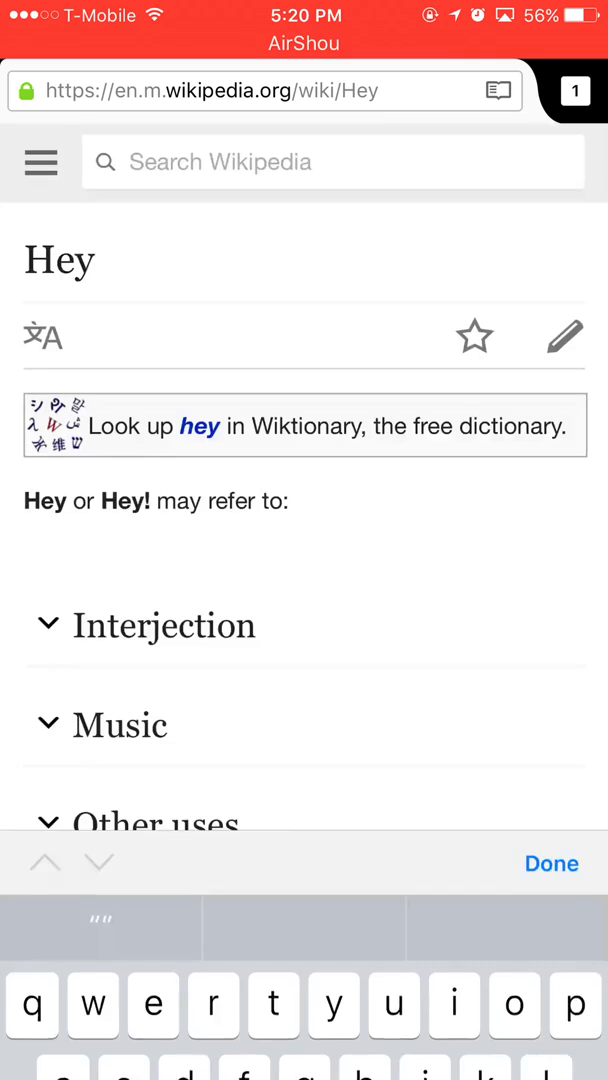
Close the Hey - Wikipedia tab and return to the start page via Settings
{"action": "left_click", "coordinate": [41, 161]}
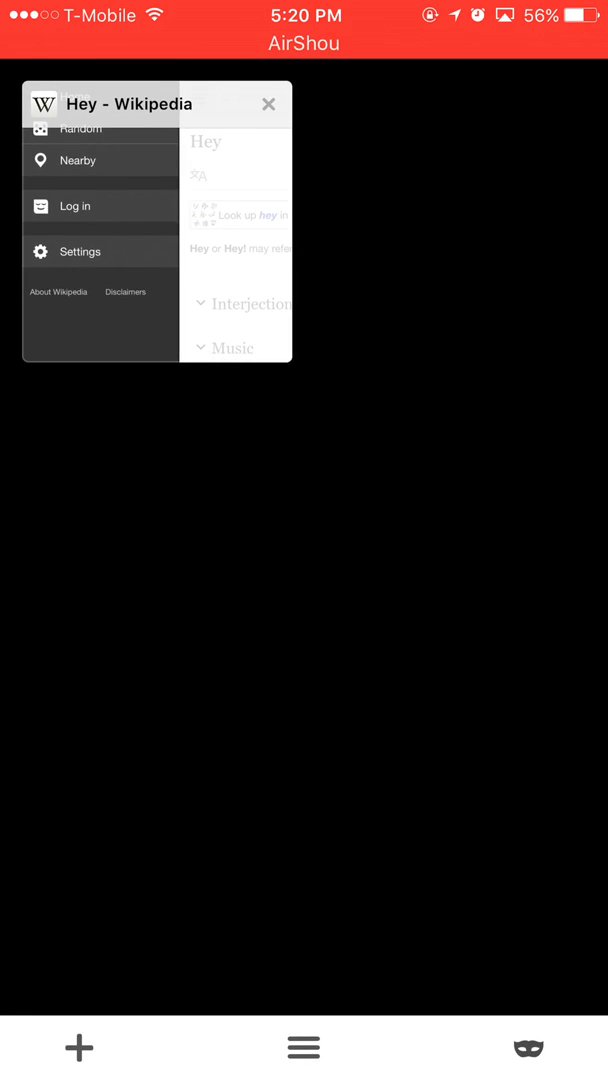
{"action": "left_click", "coordinate": [303, 1047]}
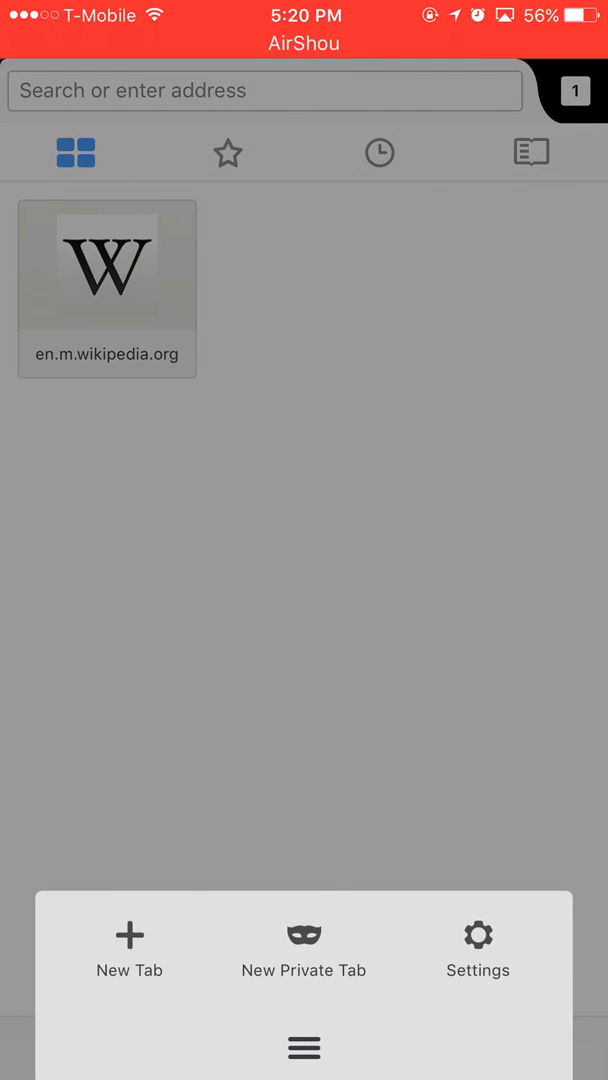
{"action": "left_click", "coordinate": [477, 945]}
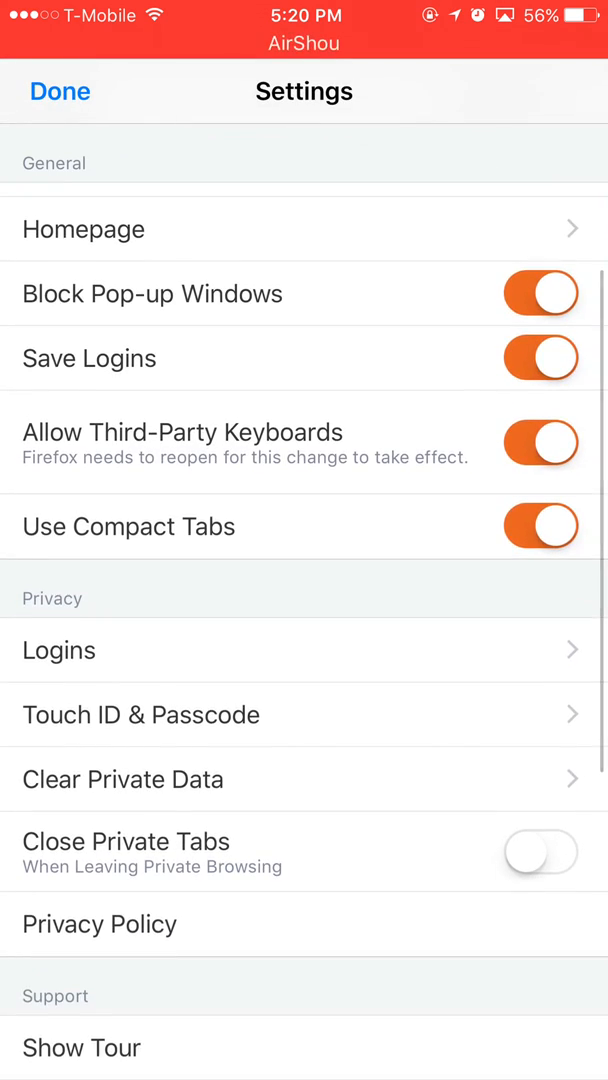
{"action": "left_click", "coordinate": [540, 442]}
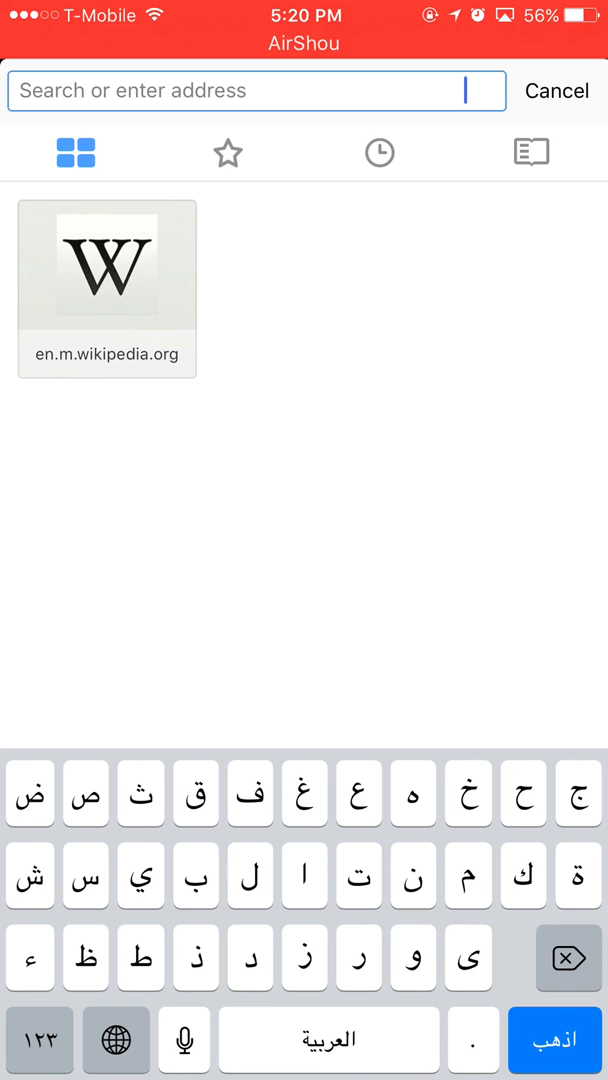
Search Wikipedia for Arabic text, then the flexed-biceps emoji, then search Google instead
{"action": "type", "text": "بنويري ي"}
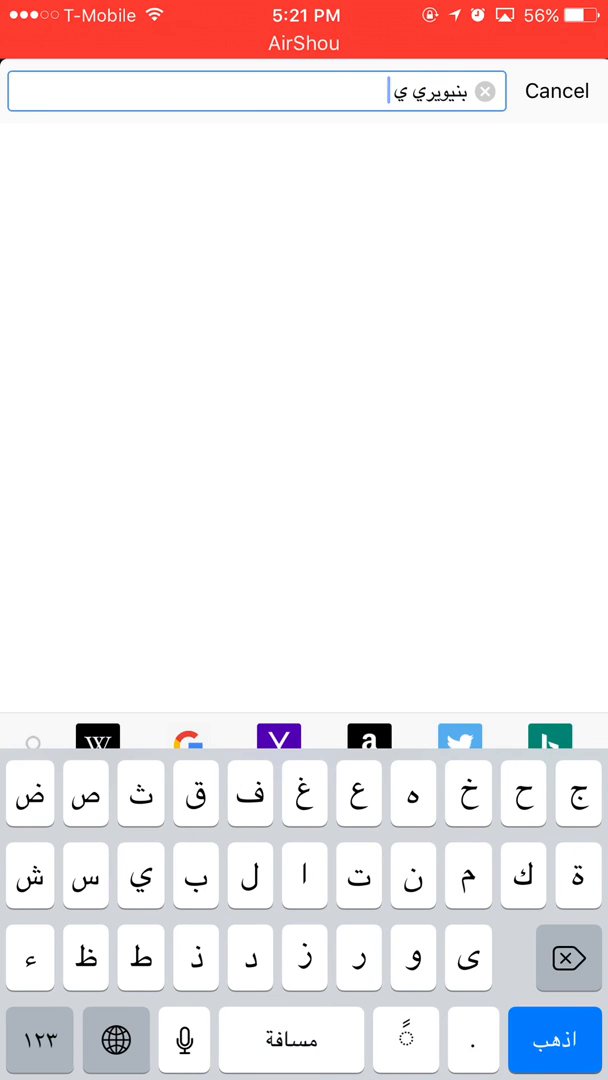
{"action": "left_click", "coordinate": [553, 1040]}
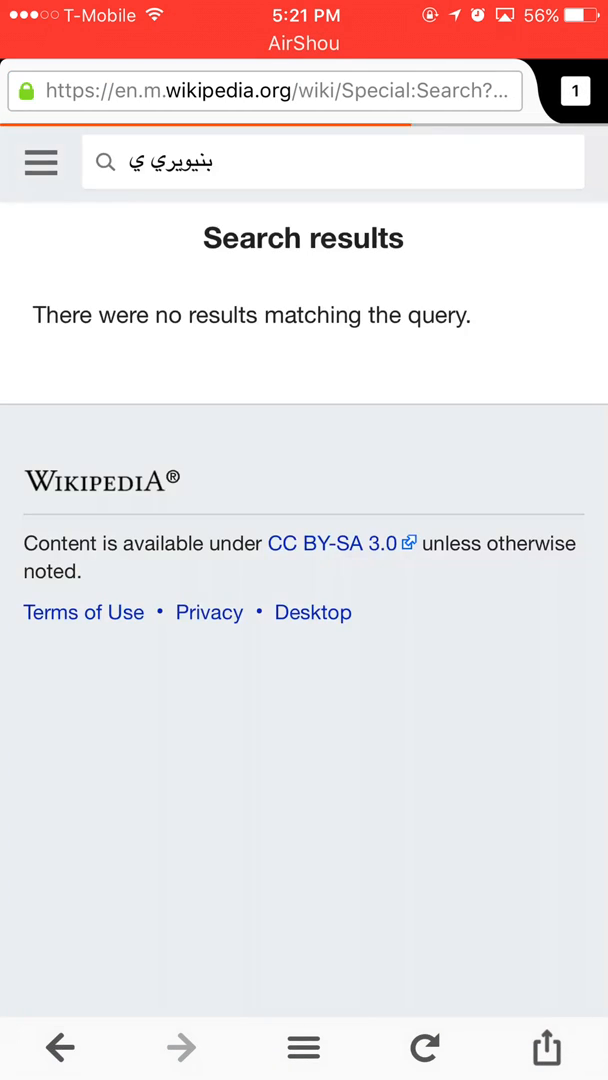
{"action": "left_click", "coordinate": [266, 90]}
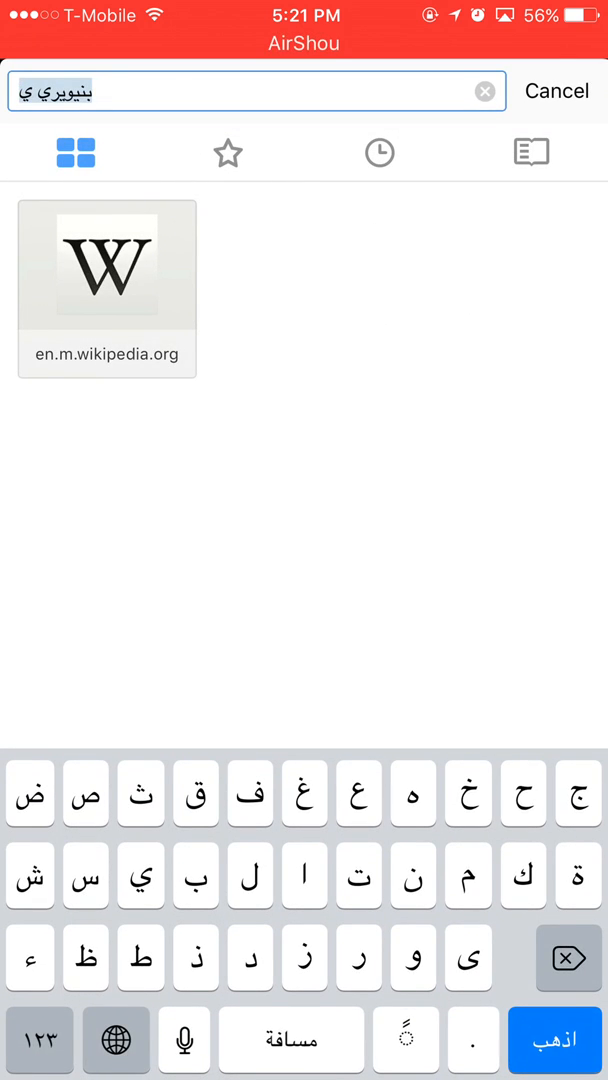
{"action": "left_click", "coordinate": [39, 1040]}
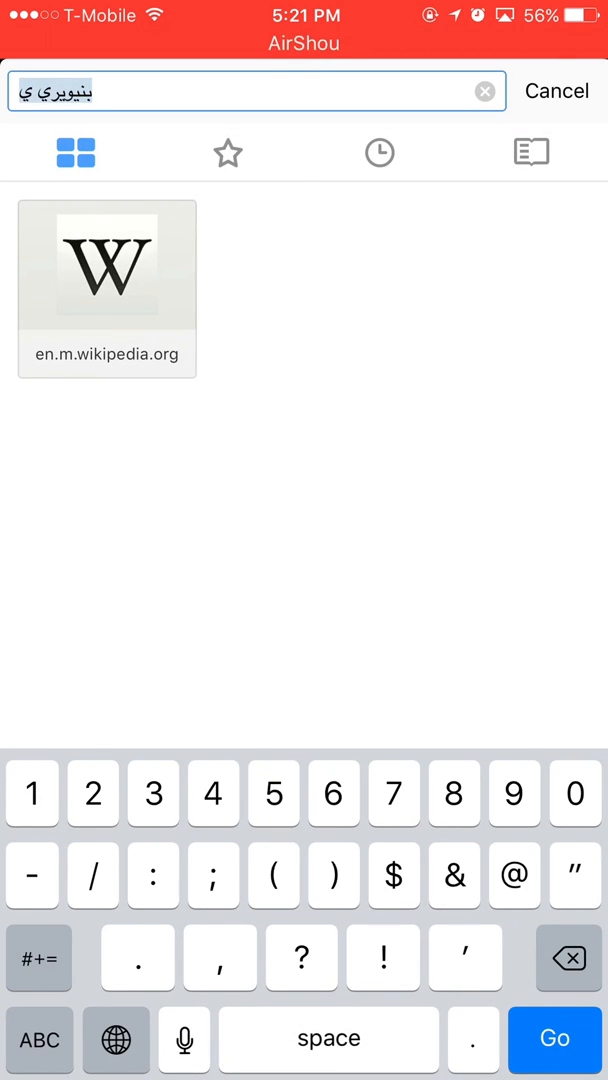
{"action": "left_click", "coordinate": [157, 1040]}
{"action": "type", "text": "💪🏼"}
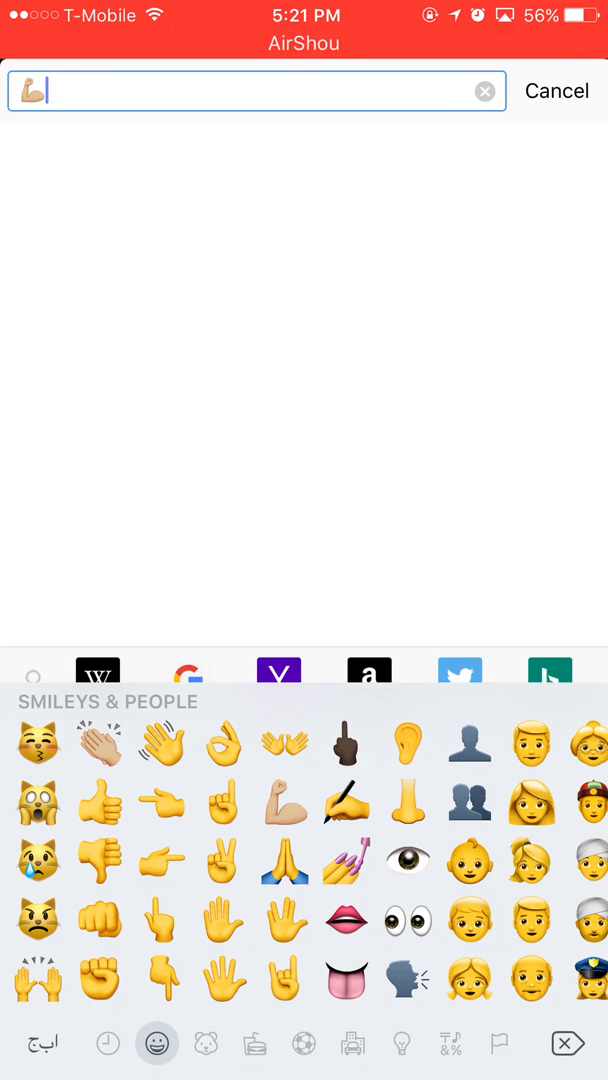
{"action": "left_click", "coordinate": [35, 90]}
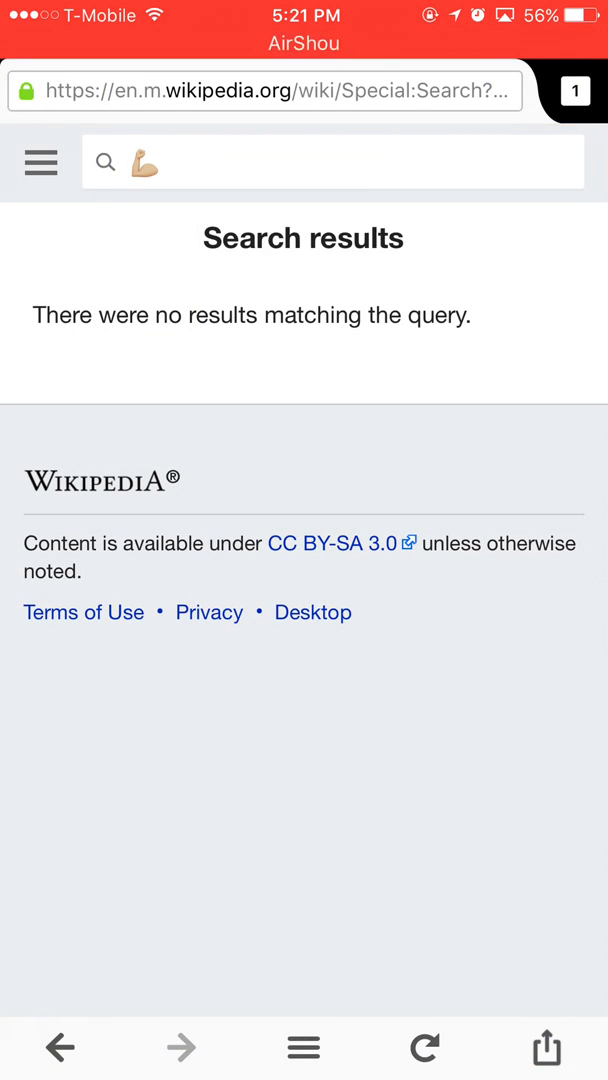
{"action": "left_click", "coordinate": [265, 90]}
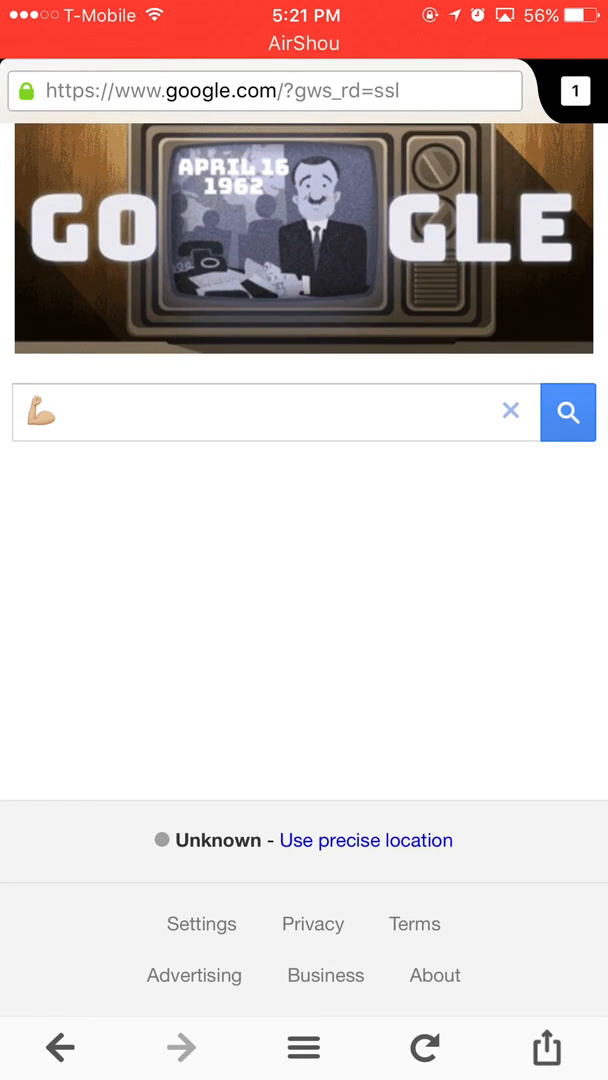
Scroll through Google's flexed-biceps emoji search results
{"action": "left_click", "coordinate": [567, 412]}
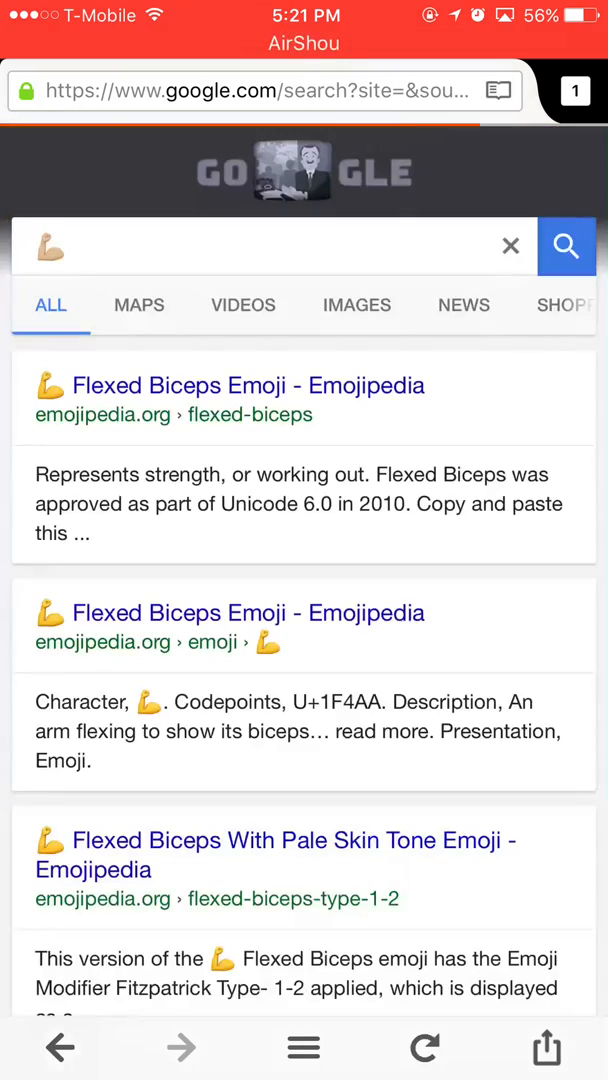
{"action": "scroll", "scroll_direction": "down", "scroll_amount": 3}
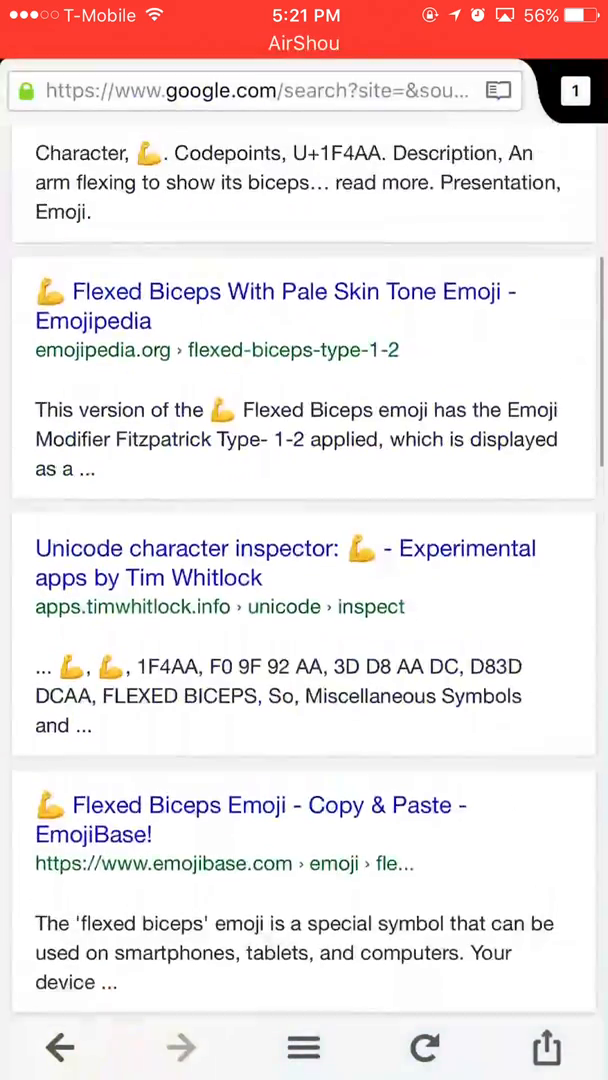
{"action": "scroll", "scroll_direction": "down", "scroll_amount": 3}
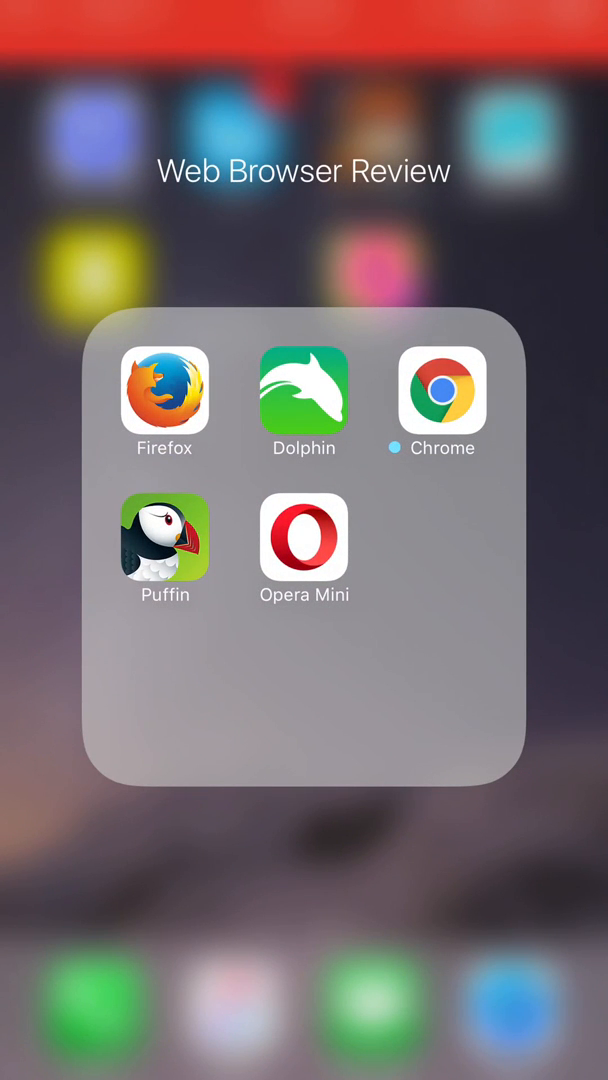
Launch Dolphin, decline microphone access, and draw a test gesture opening the Google address
{"action": "left_click", "coordinate": [304, 391]}
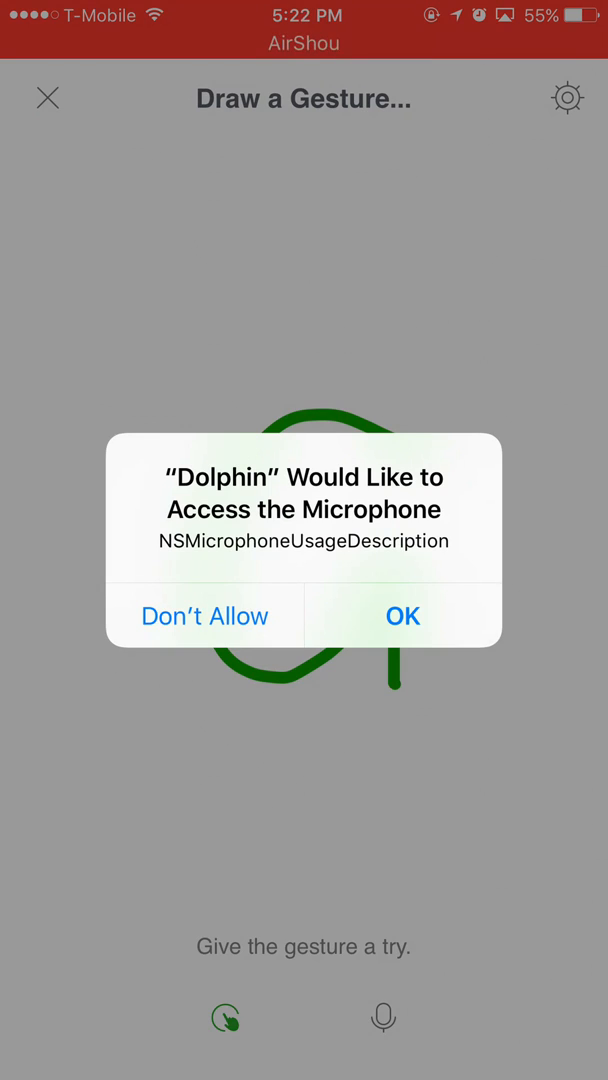
{"action": "left_click", "coordinate": [402, 615]}
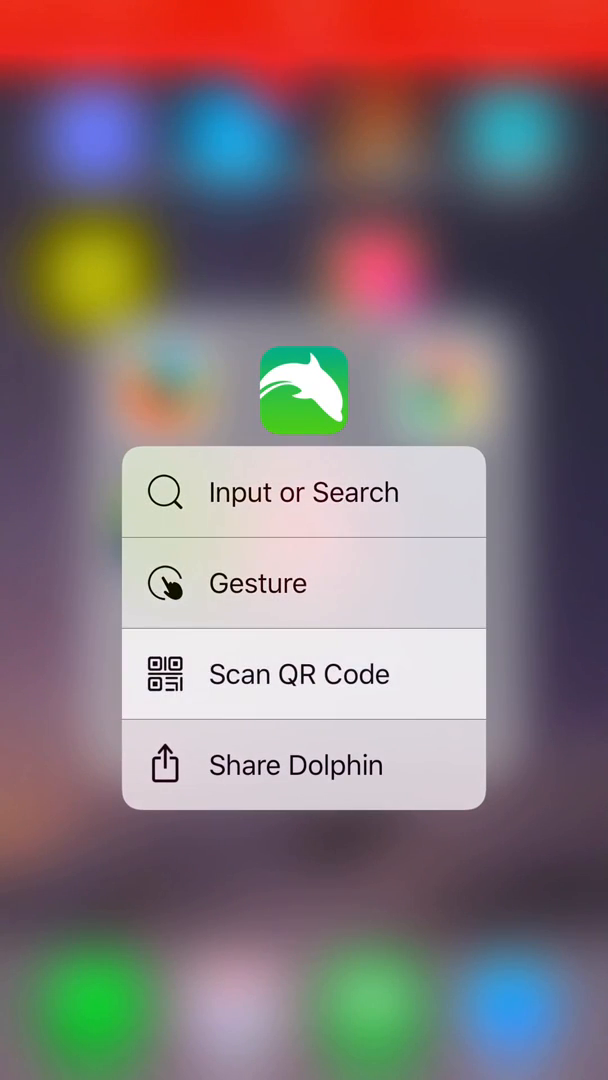
{"action": "left_click", "coordinate": [256, 583]}
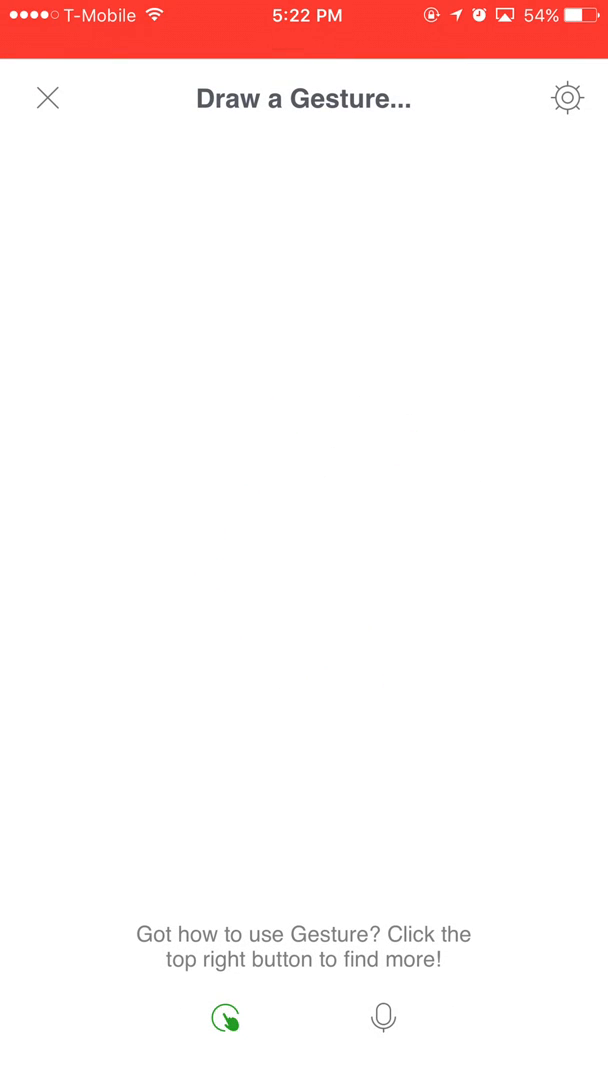
{"action": "left_click_drag", "start_coordinate": [75, 430], "coordinate": [150, 475]}
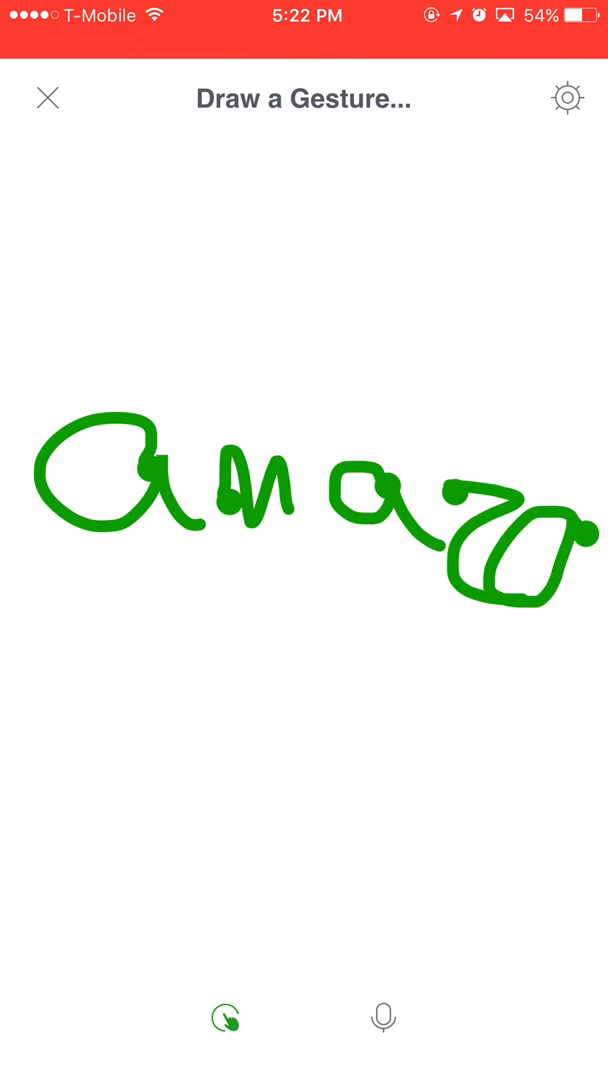
{"action": "left_click", "coordinate": [224, 1018]}
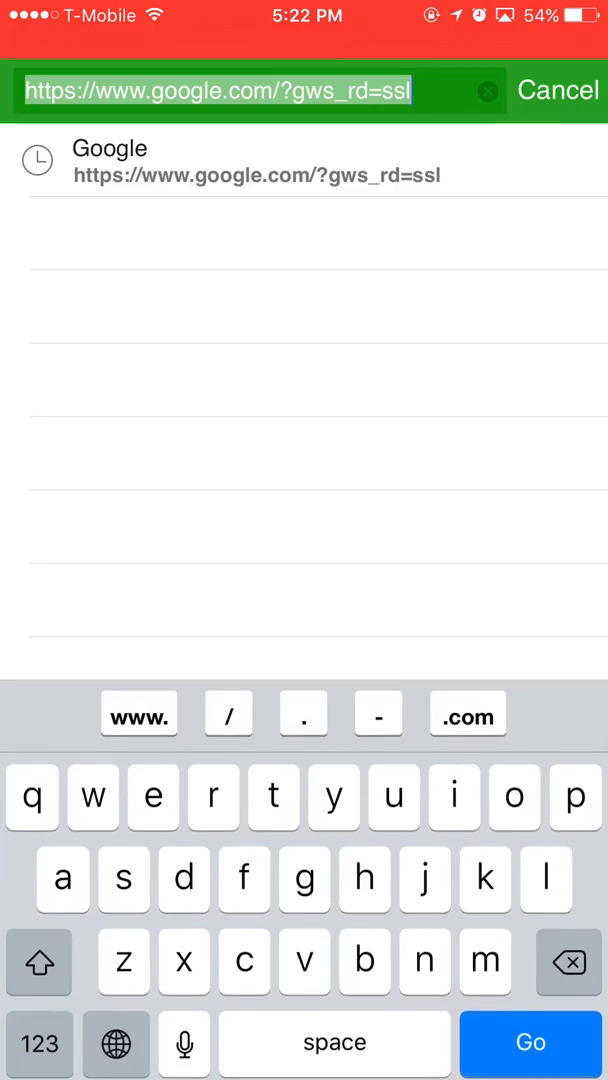
{"action": "left_click", "coordinate": [528, 1043]}
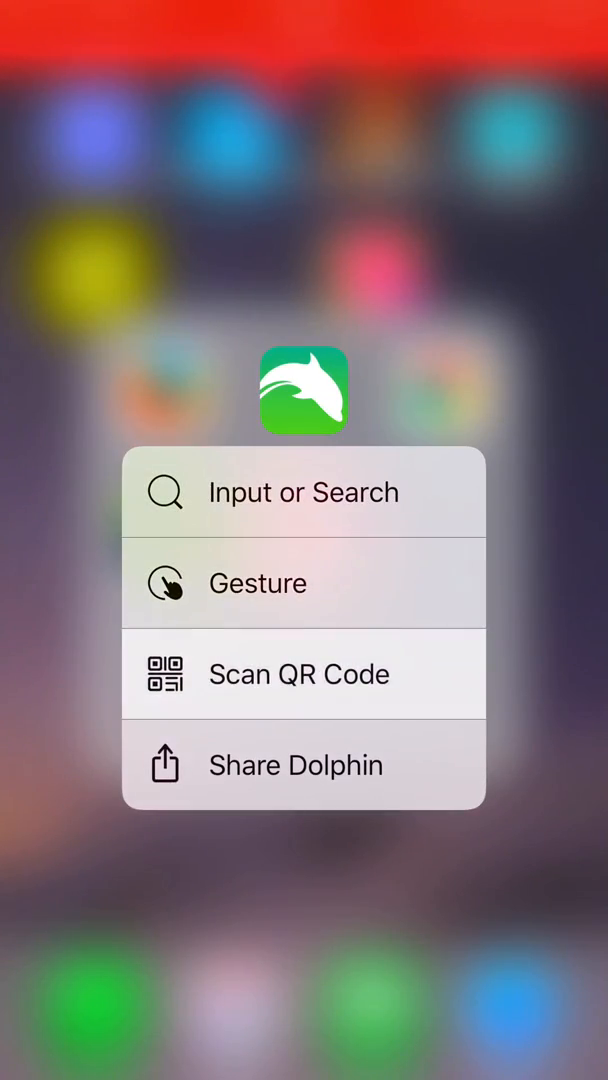
Open Dolphin's QR code scanner from the icon's quick actions and turn on the flash
{"action": "left_click", "coordinate": [298, 673]}
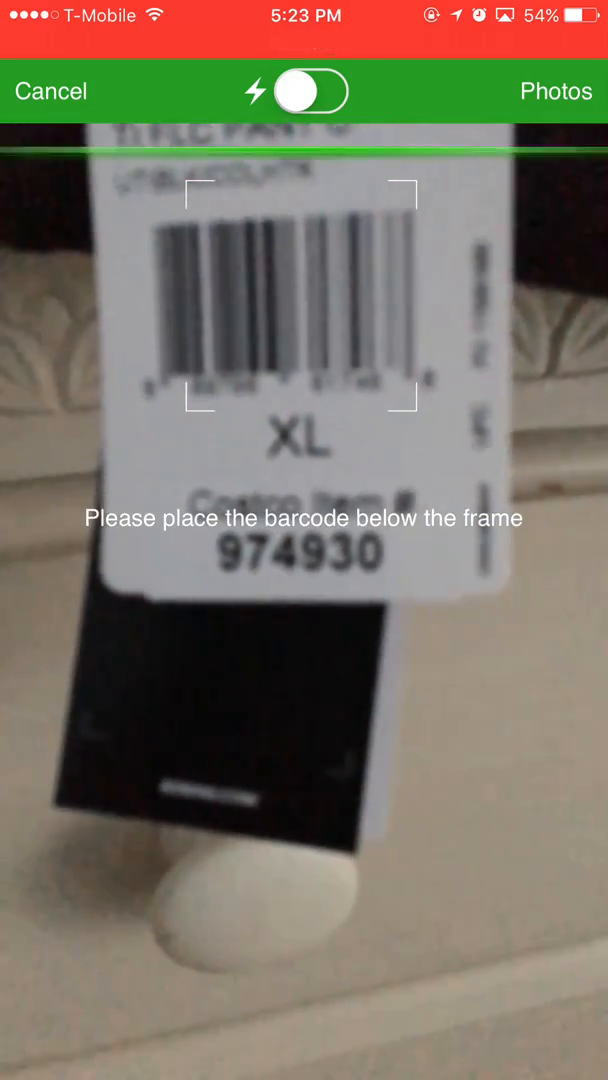
{"action": "left_click", "coordinate": [312, 91]}
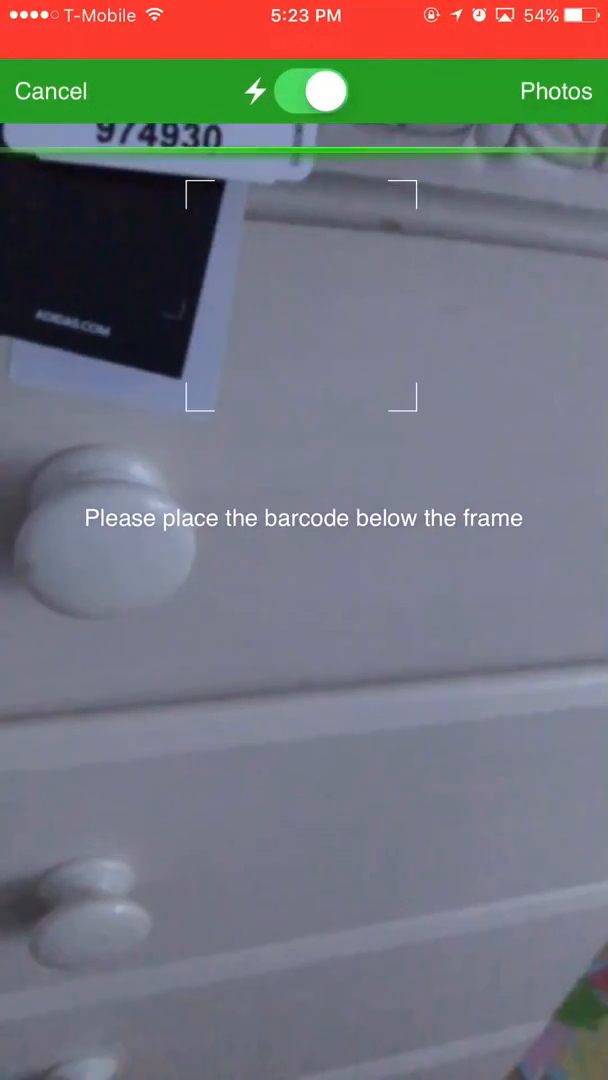
{"action": "left_click", "coordinate": [50, 90]}
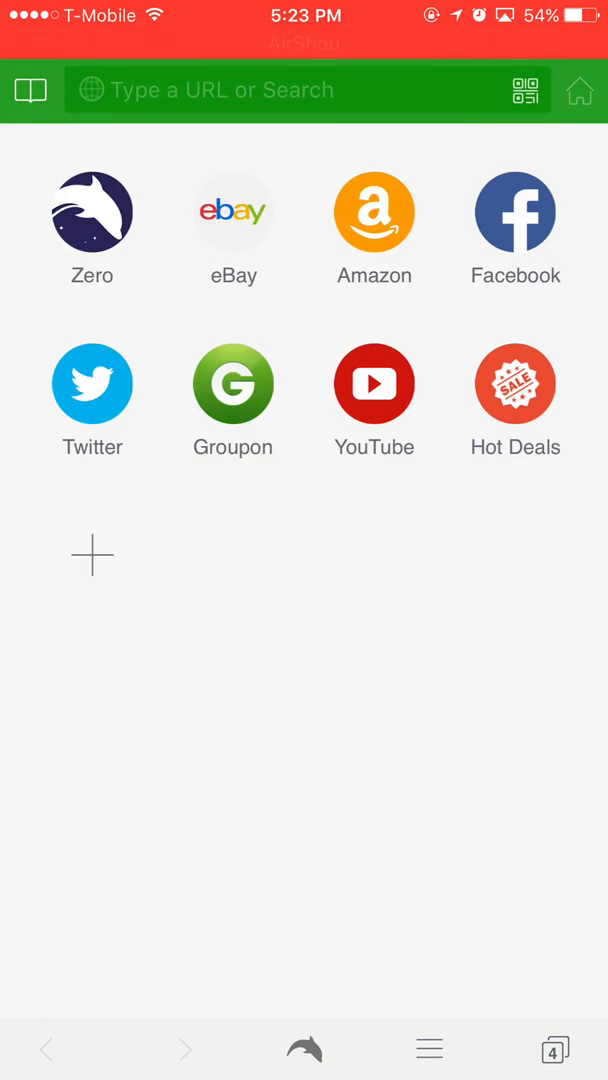
{"action": "left_click", "coordinate": [374, 213]}
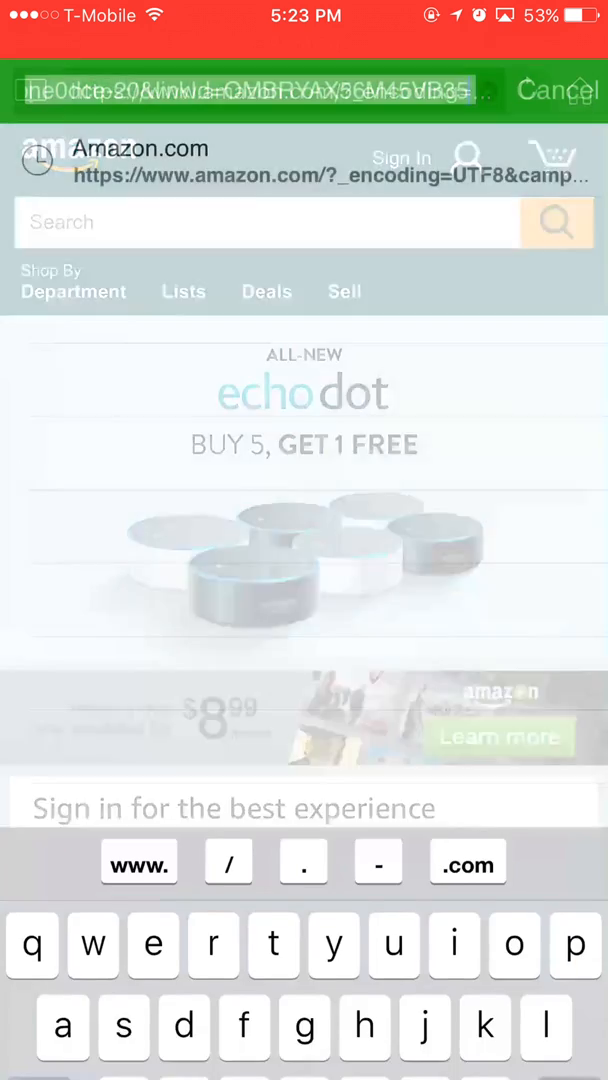
{"action": "type", "text": "google.com"}
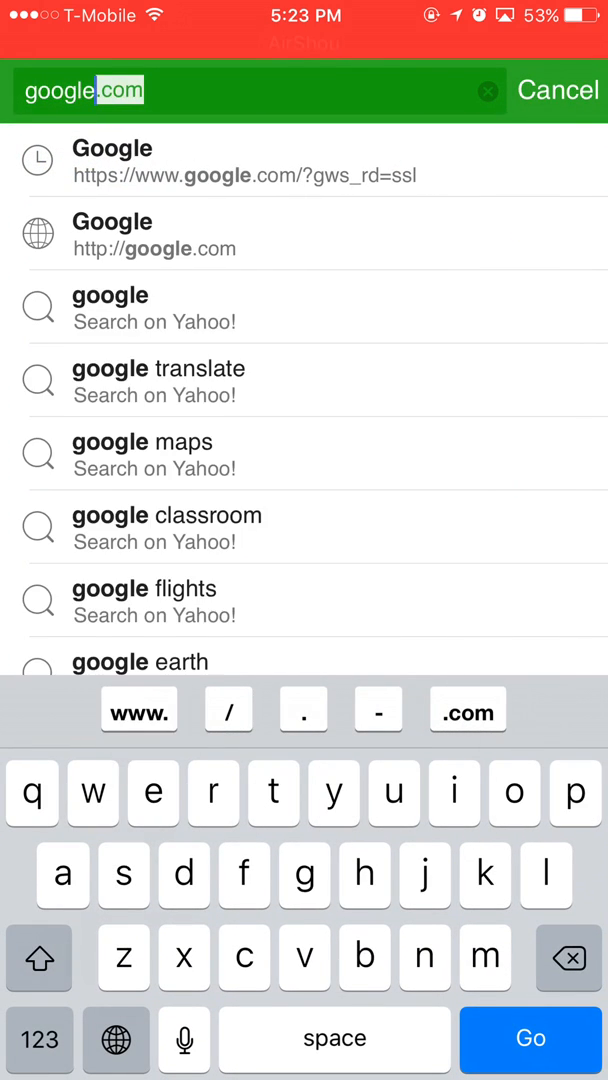
{"action": "left_click", "coordinate": [138, 711]}
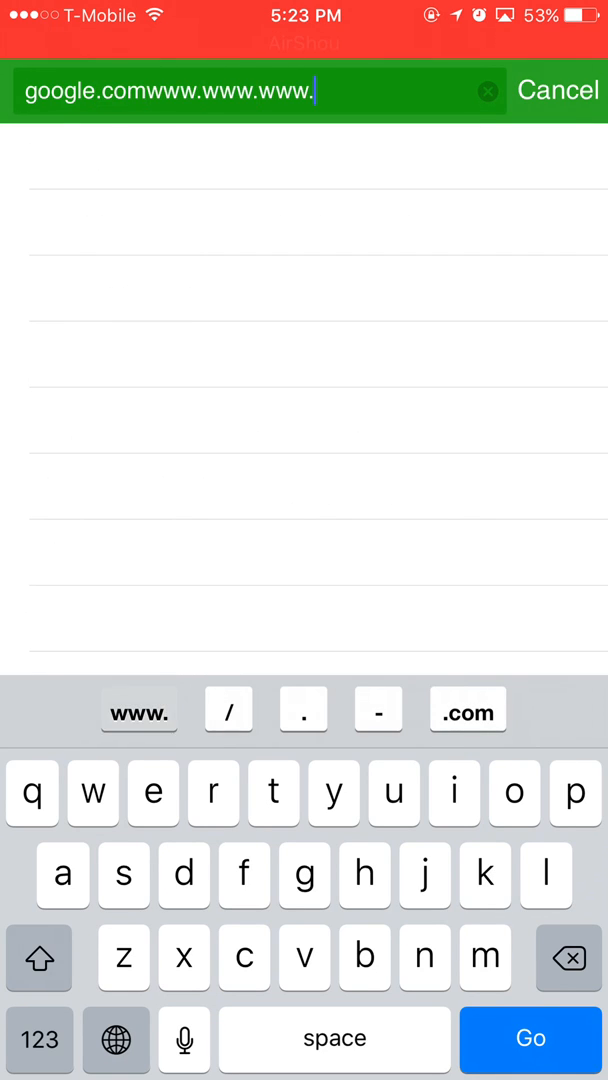
{"action": "left_click", "coordinate": [467, 710]}
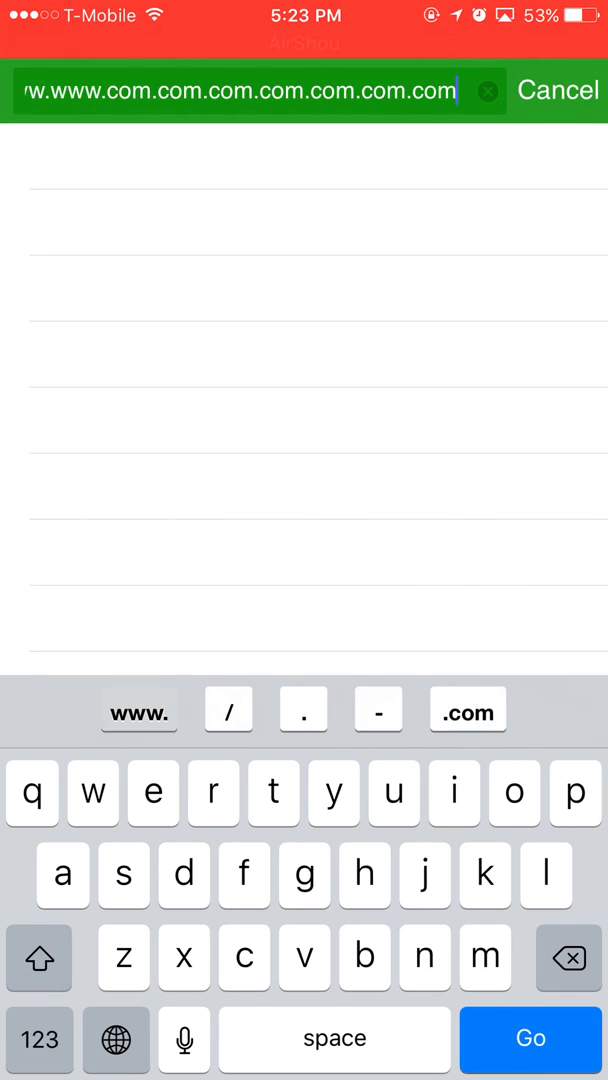
{"action": "left_click", "coordinate": [568, 957]}
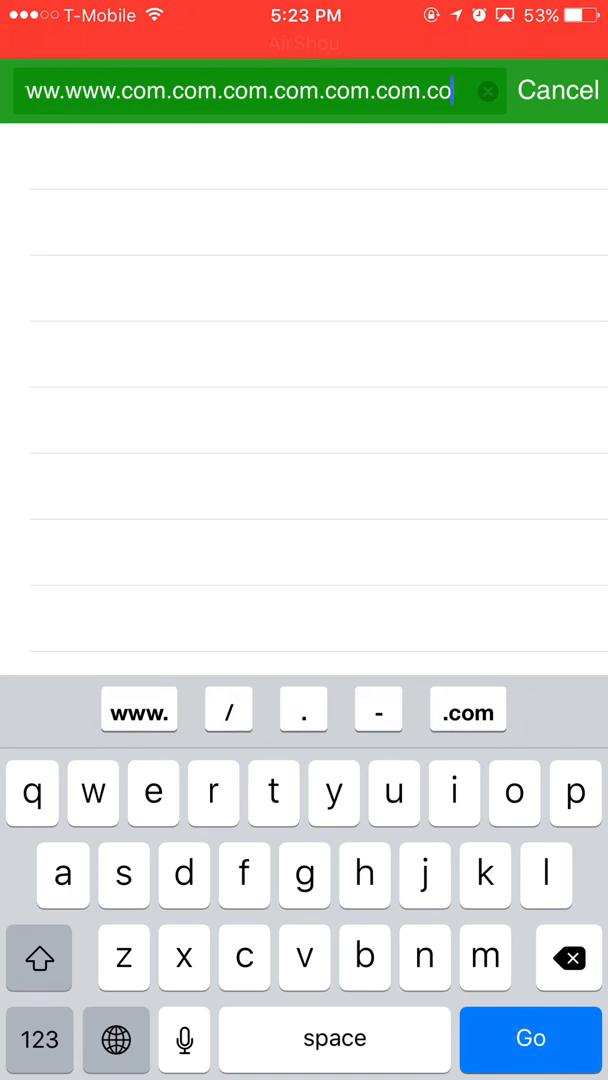
{"action": "left_click", "coordinate": [487, 91]}
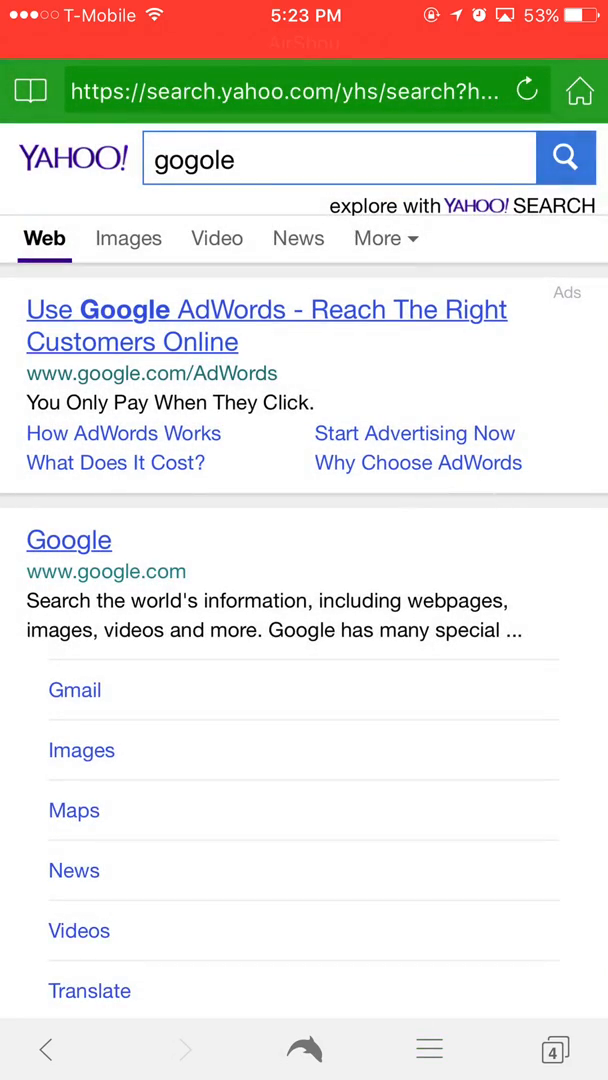
Close the extra New Tab from Dolphin's tab strip, keeping one speed-dial tab
{"action": "left_click", "coordinate": [428, 1049]}
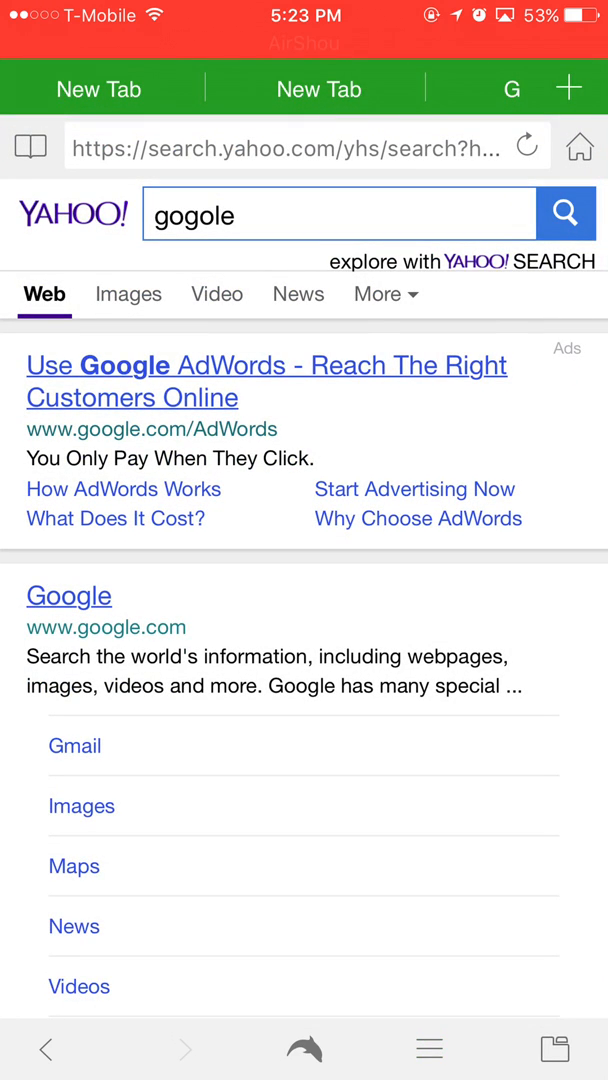
{"action": "left_click", "coordinate": [568, 87]}
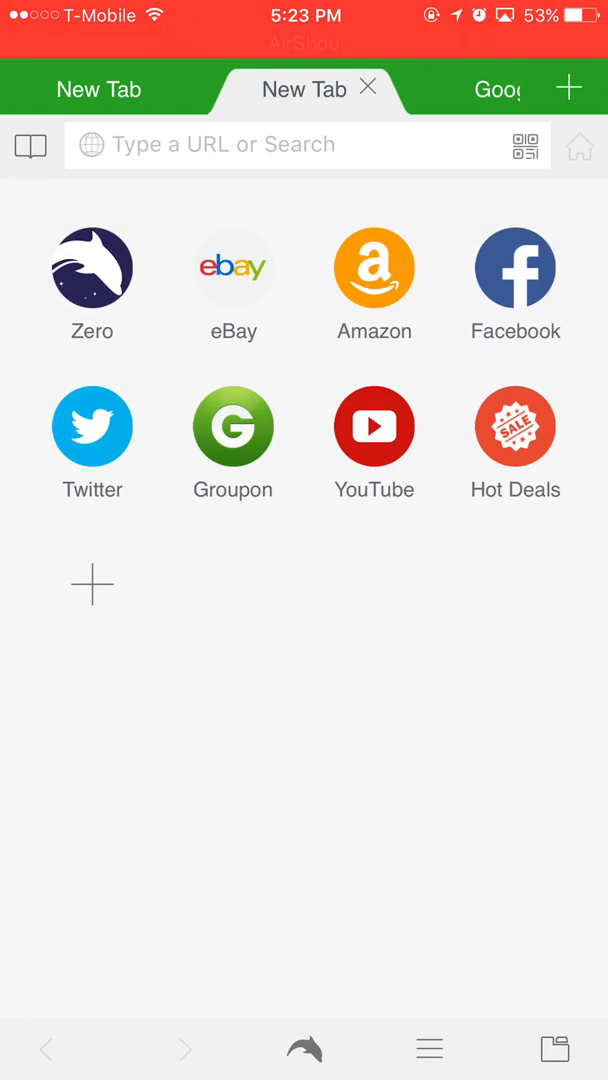
{"action": "left_click", "coordinate": [368, 89]}
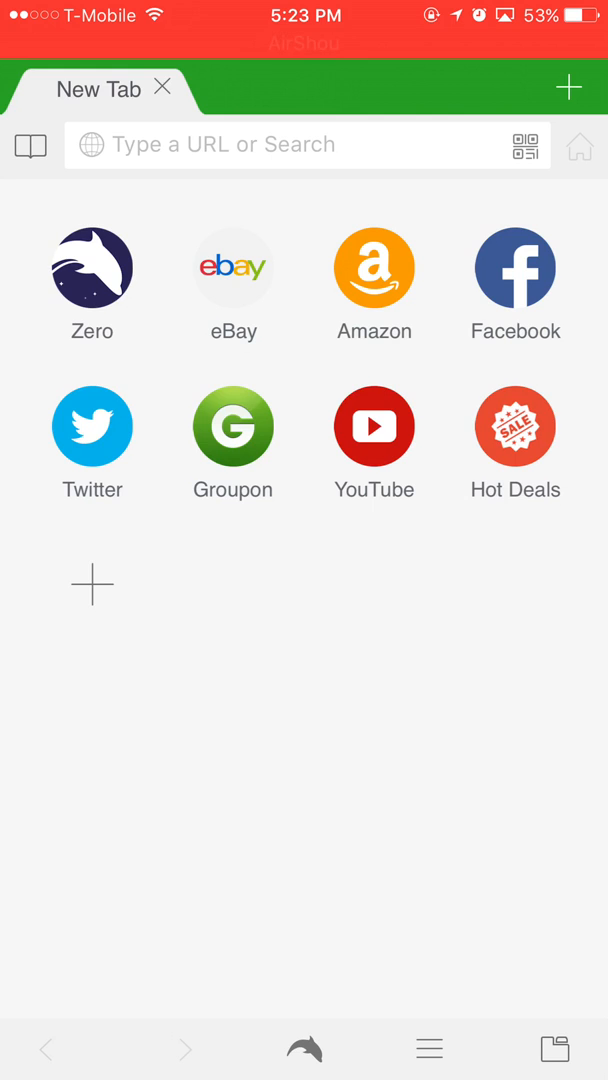
{"action": "left_click", "coordinate": [428, 1048]}
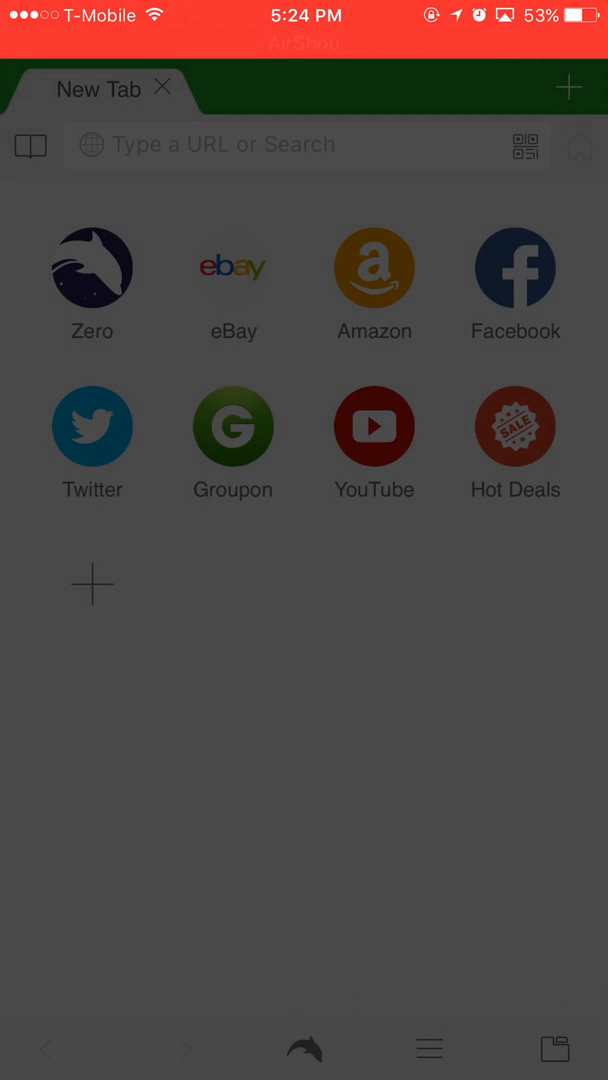
Apply the Halloween theme, then switch to the grave theme
{"action": "left_click", "coordinate": [429, 1049]}
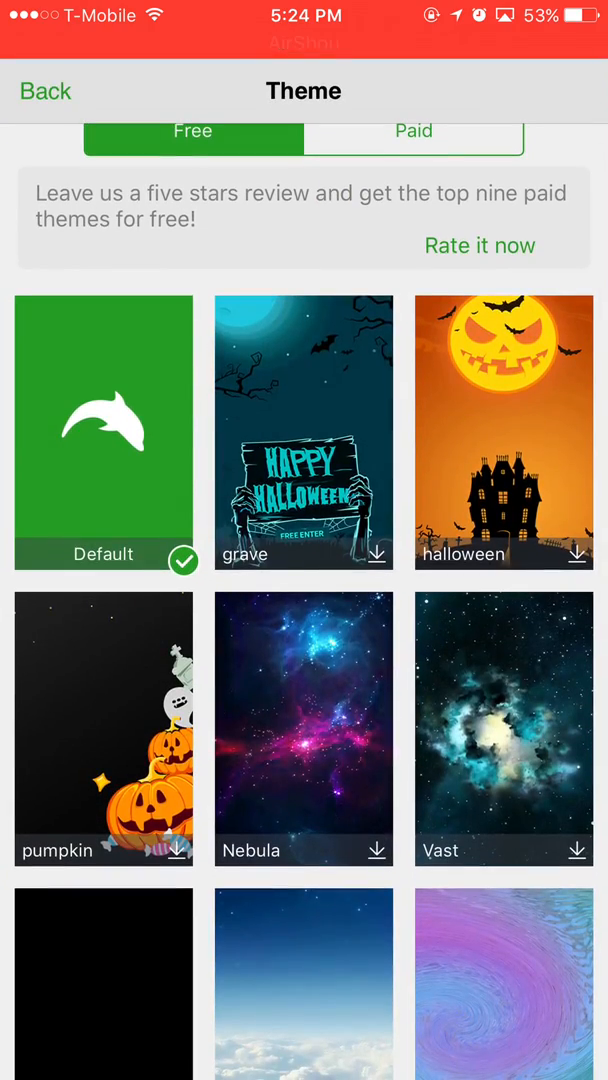
{"action": "left_click", "coordinate": [504, 432]}
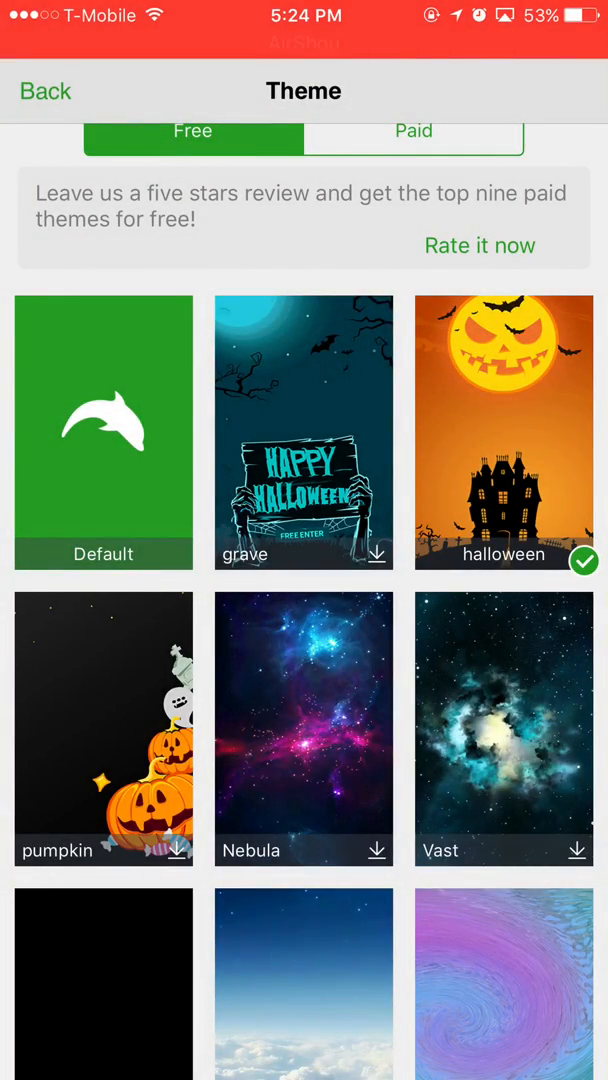
{"action": "left_click", "coordinate": [304, 432]}
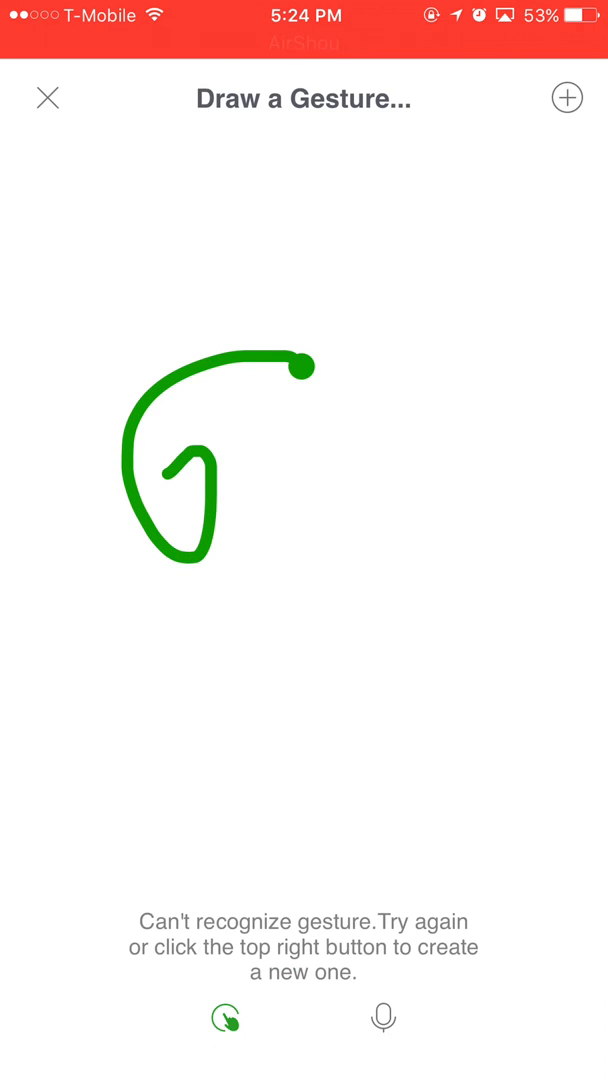
Close the gesture pad to reveal the grave-themed start page
{"action": "left_click", "coordinate": [567, 98]}
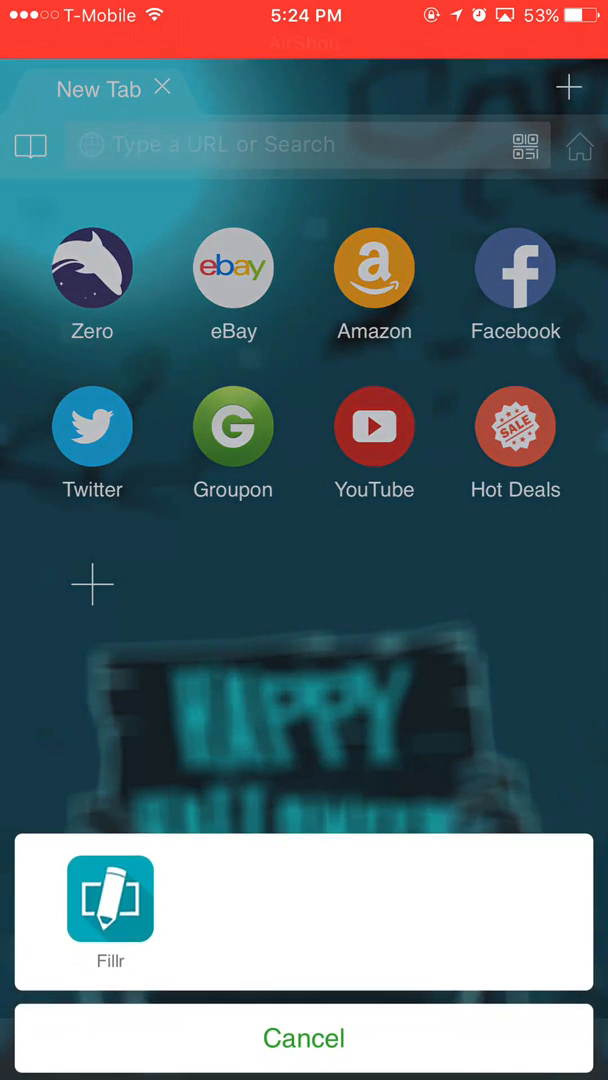
Dismiss the share sheet and open eBay's Holiday Gatherings collection from speed dial
{"action": "left_click", "coordinate": [304, 1037]}
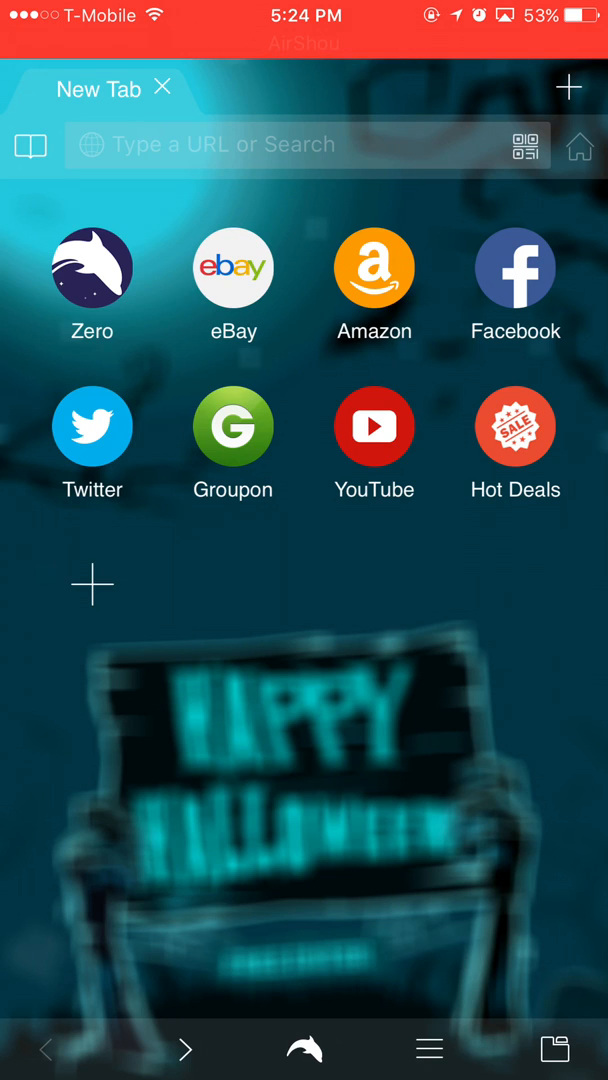
{"action": "left_click", "coordinate": [232, 267]}
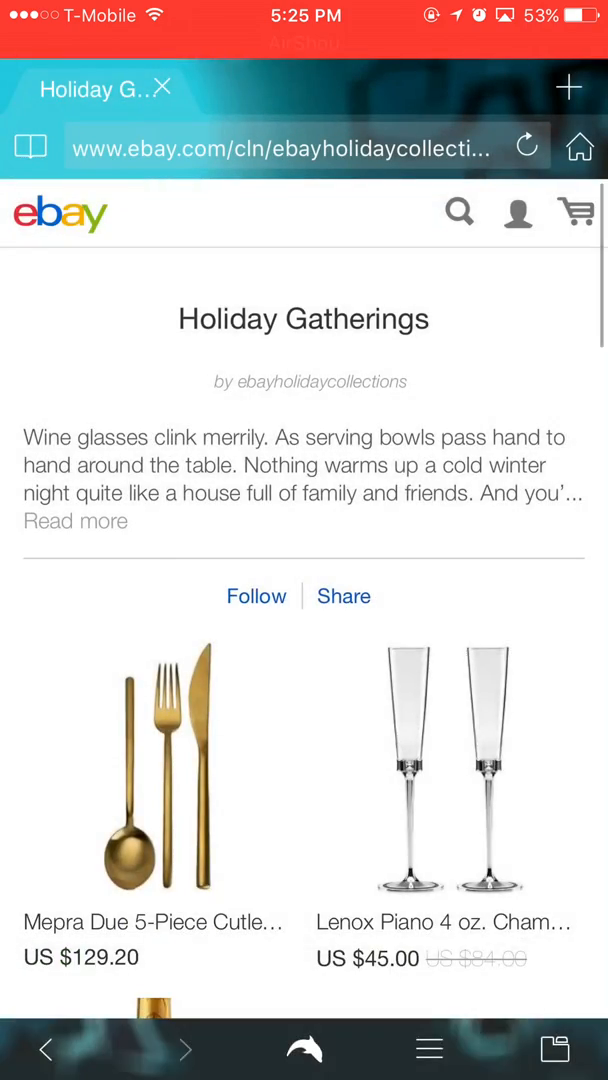
Search the page for 'Piece' with Find on Page, then return to the folder
{"action": "left_click", "coordinate": [428, 1048]}
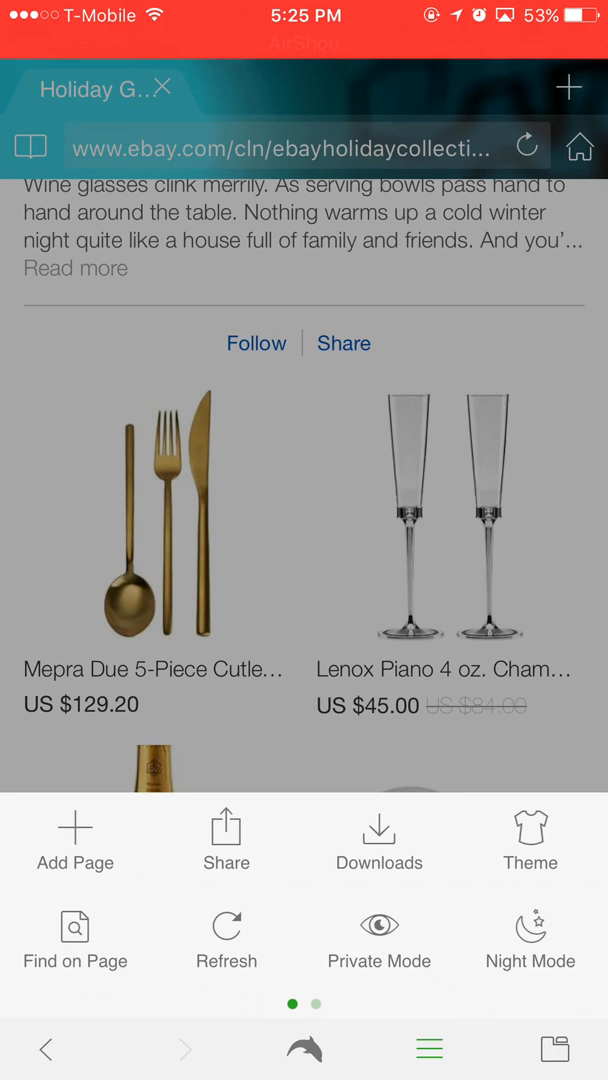
{"action": "left_click", "coordinate": [74, 938]}
{"action": "type", "text": "Piece"}
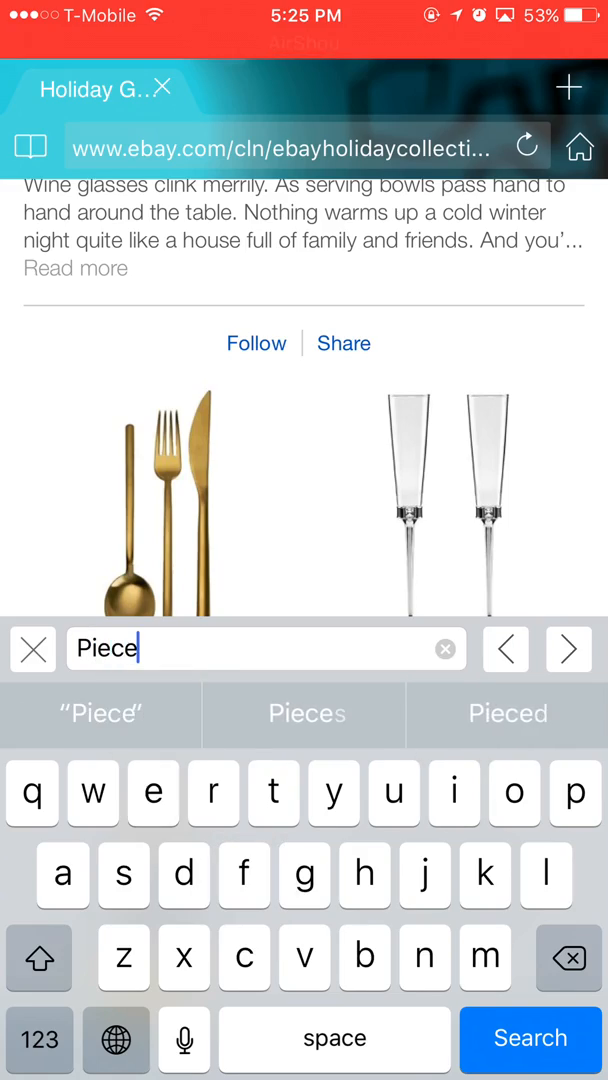
{"action": "left_click", "coordinate": [528, 1038]}
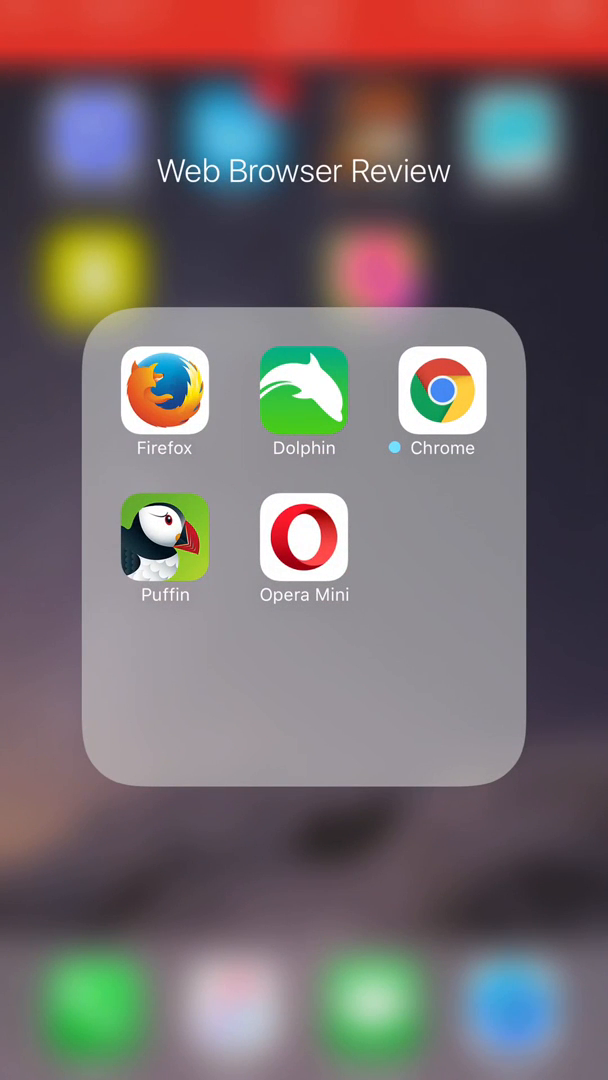
Launch Chrome, accept its terms and skip the sign-in screen
{"action": "left_click", "coordinate": [441, 393]}
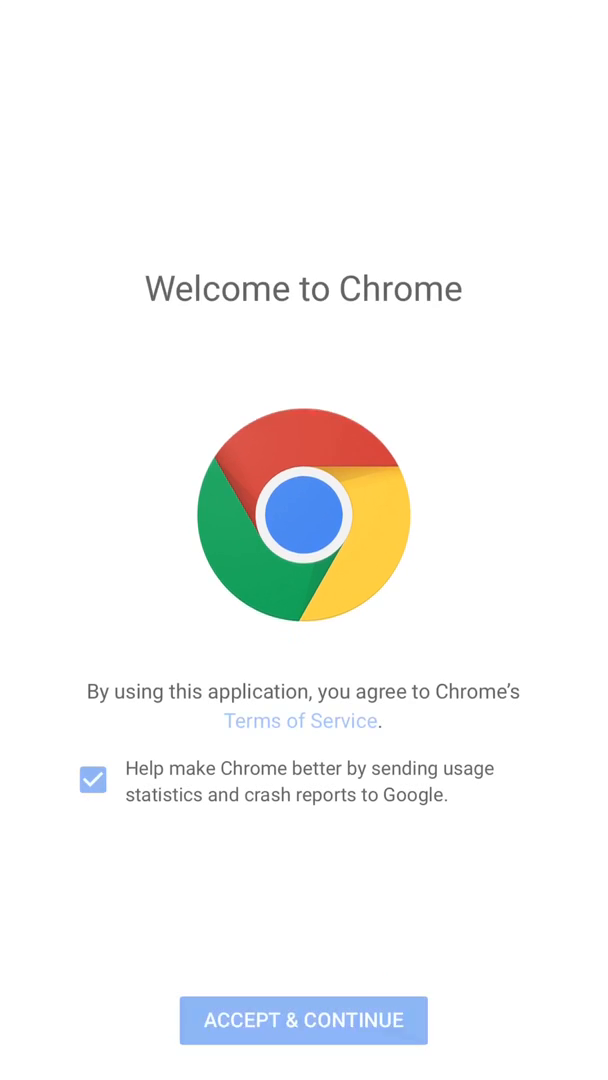
{"action": "left_click", "coordinate": [303, 1020]}
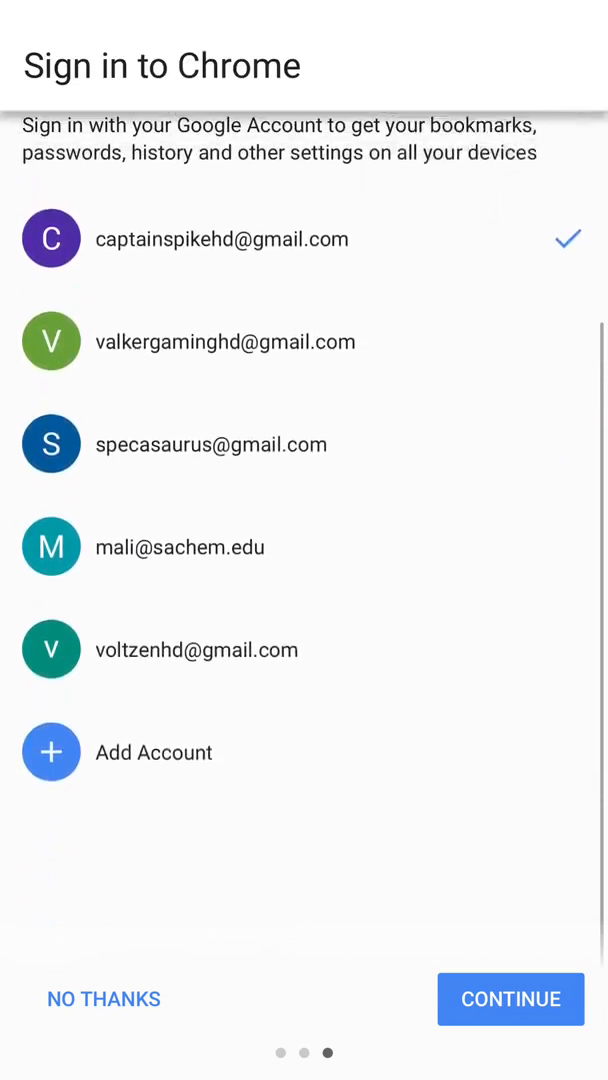
{"action": "left_click", "coordinate": [510, 999]}
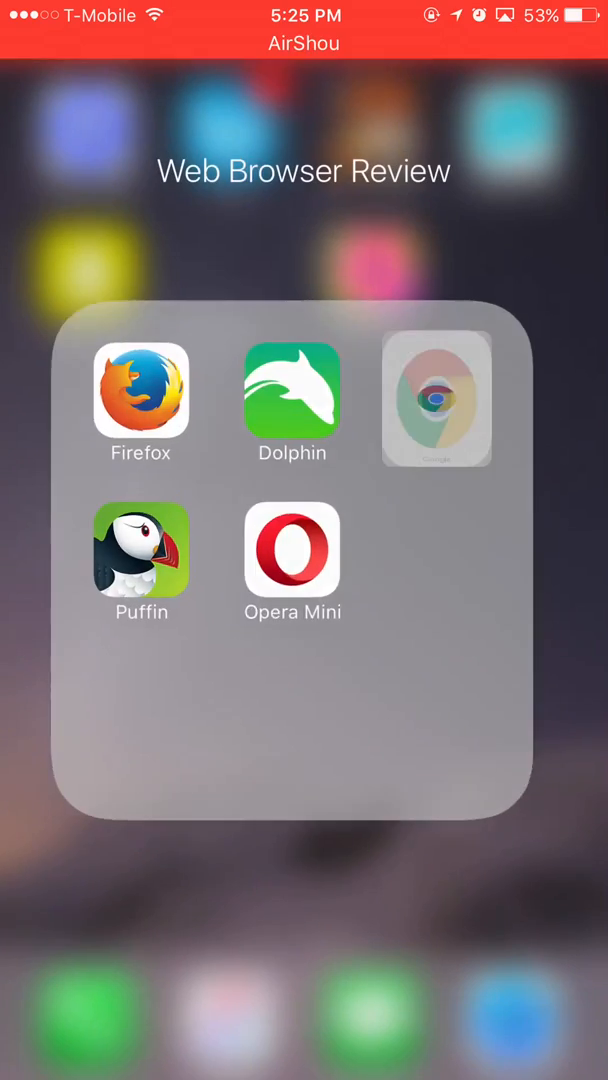
Reopen Chrome, grant microphone access and try a spoken Alienware voice search
{"action": "left_click", "coordinate": [436, 400]}
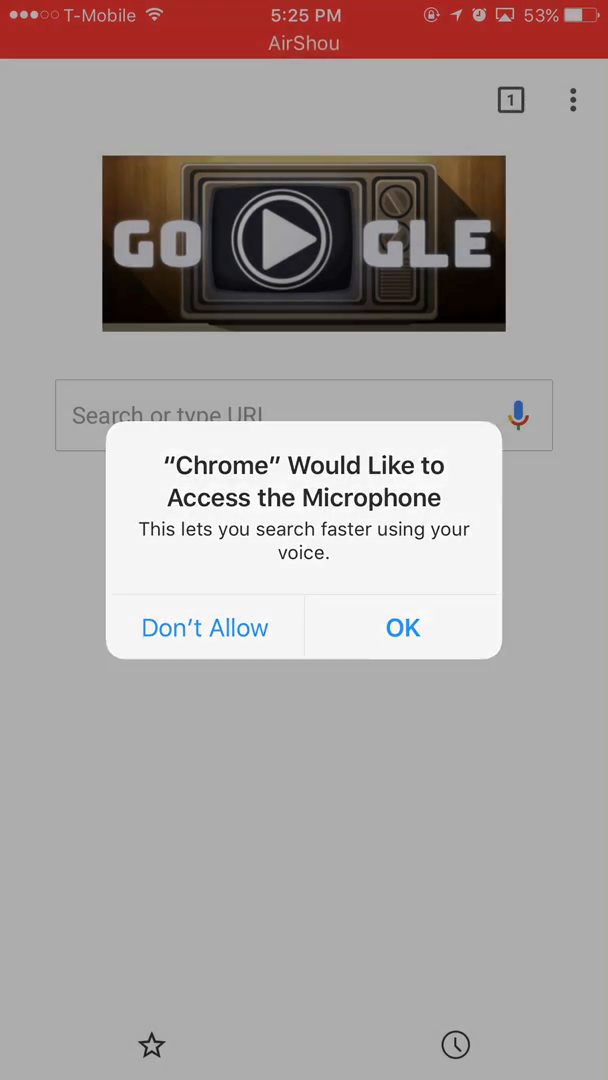
{"action": "left_click", "coordinate": [402, 627]}
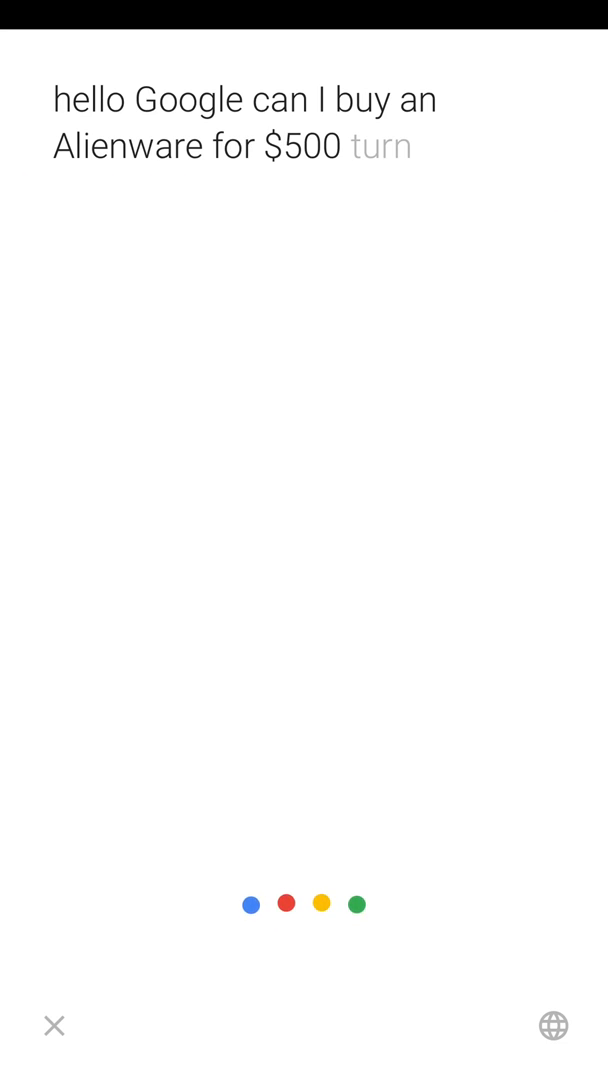
{"action": "left_click", "coordinate": [53, 1026]}
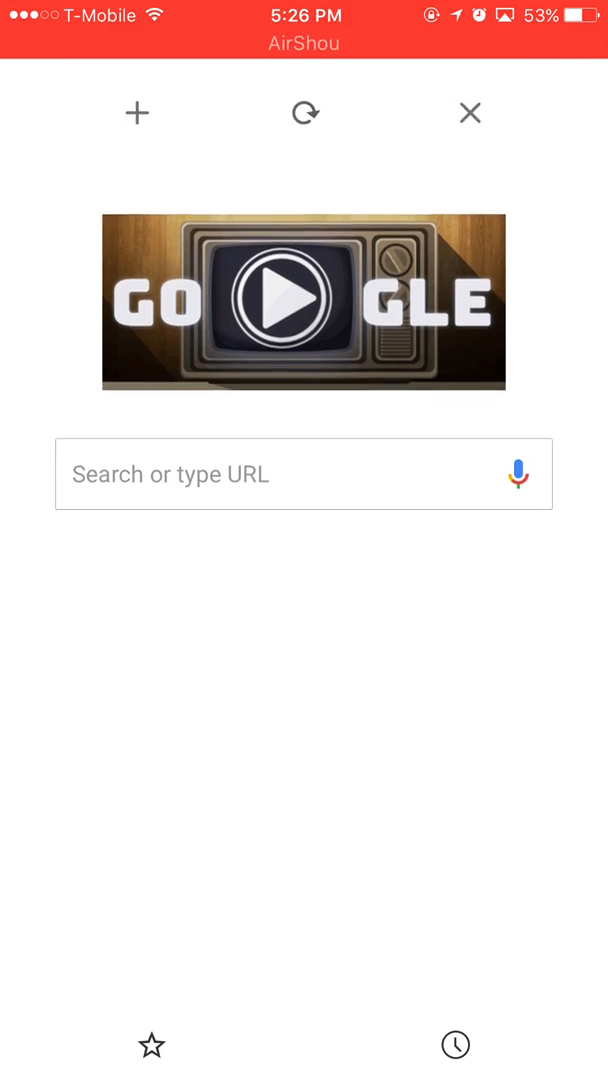
Search for 'apples' from the new tab page
{"action": "left_click", "coordinate": [304, 540]}
{"action": "type", "text": "apples"}
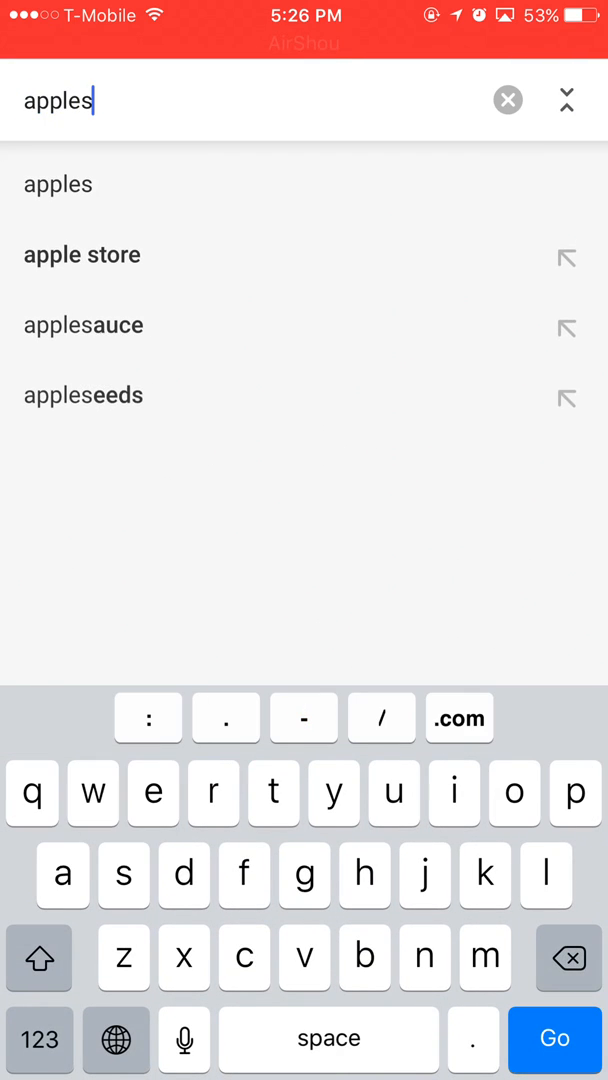
{"action": "left_click", "coordinate": [508, 100]}
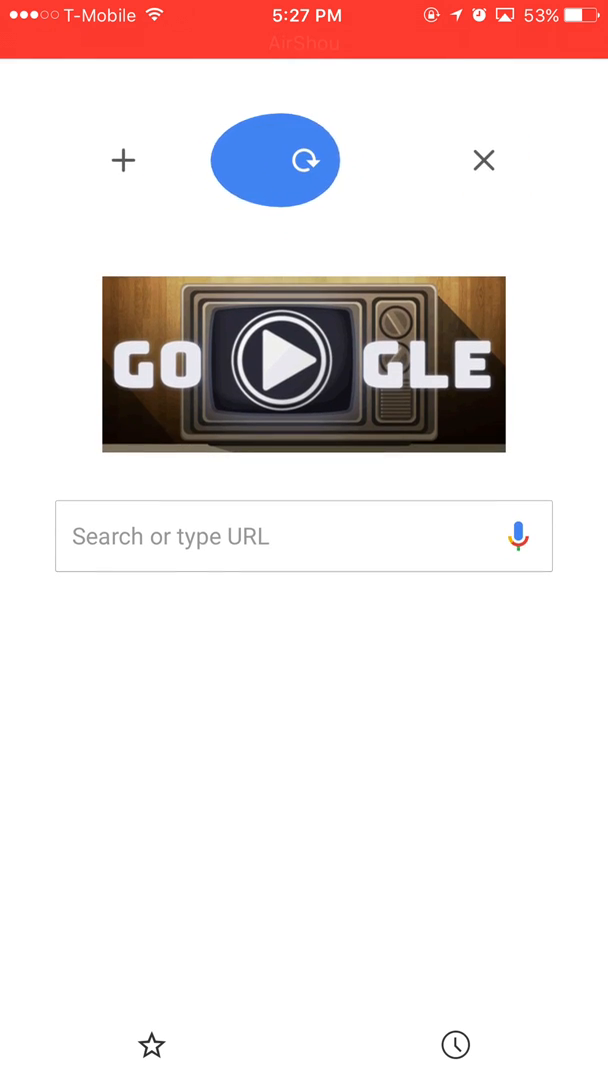
Refresh Chrome's new tab page via pull-down, then launch Puffin from the folder
{"action": "left_click", "coordinate": [484, 160]}
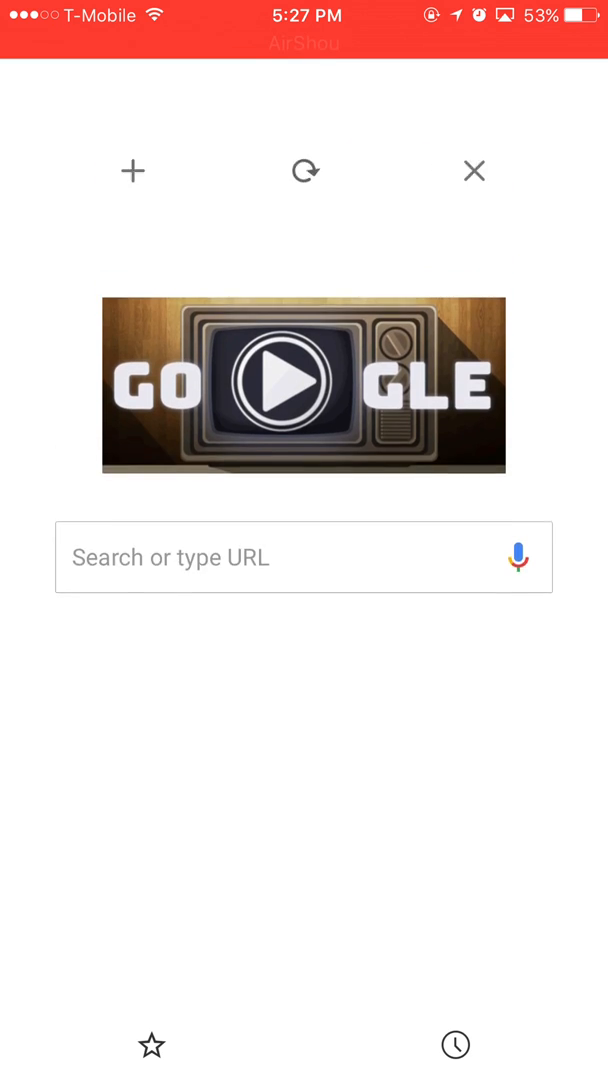
{"action": "left_click", "coordinate": [133, 170]}
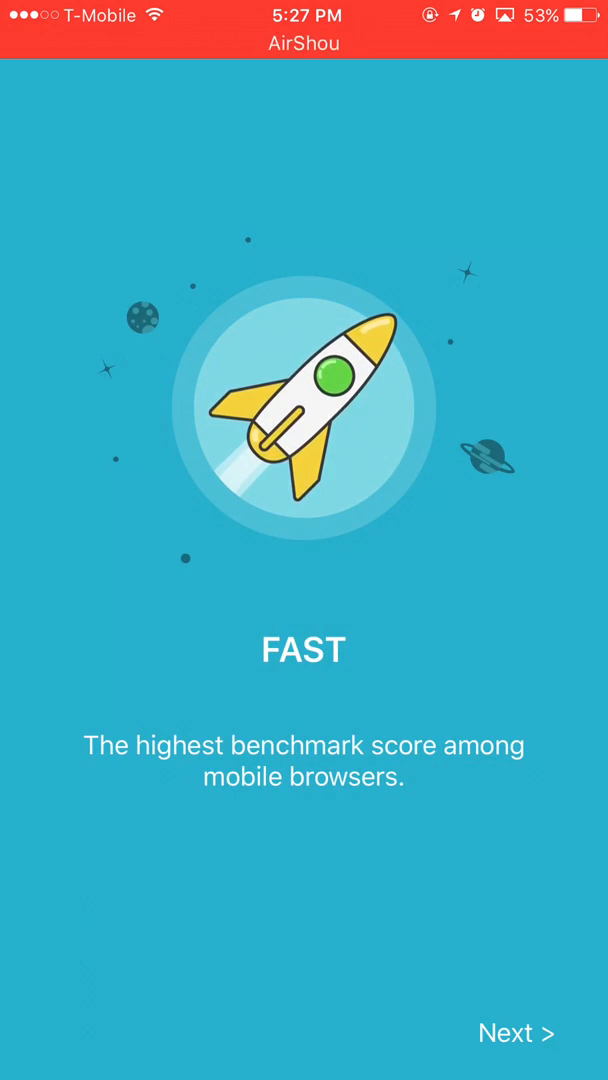
Advance through Puffin's introduction screens
{"action": "left_click", "coordinate": [516, 1032]}
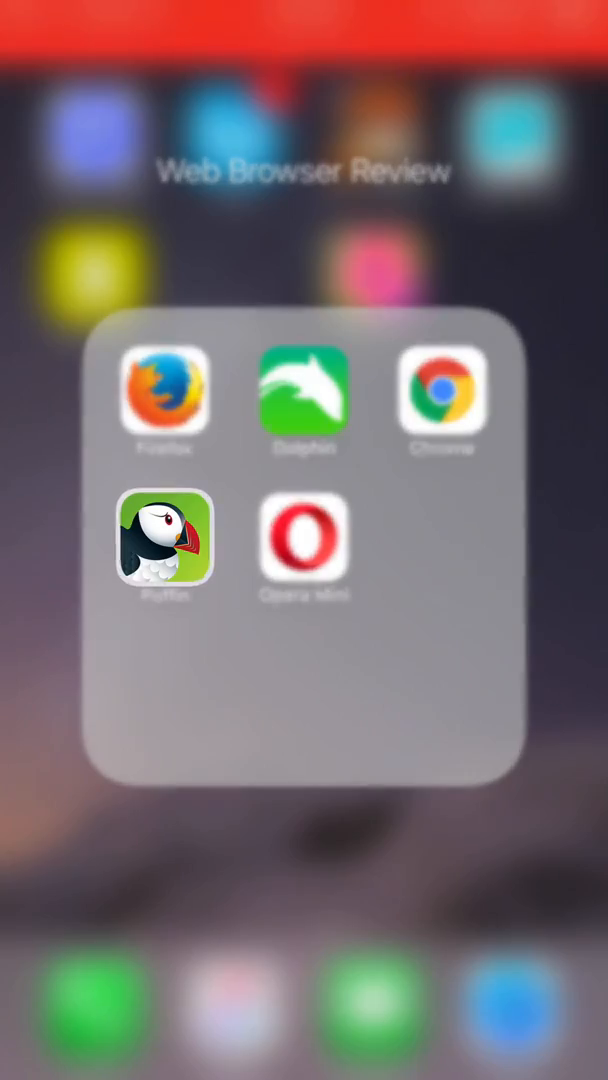
Delete Puffin from the review folder, then launch Firefox
{"action": "left_click", "coordinate": [304, 550]}
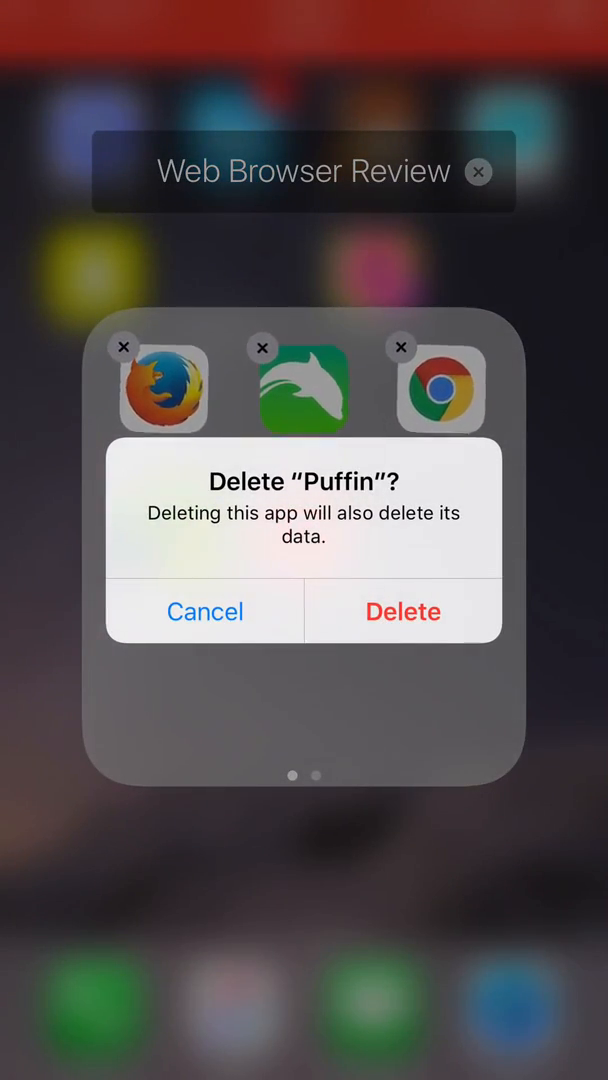
{"action": "left_click", "coordinate": [205, 611]}
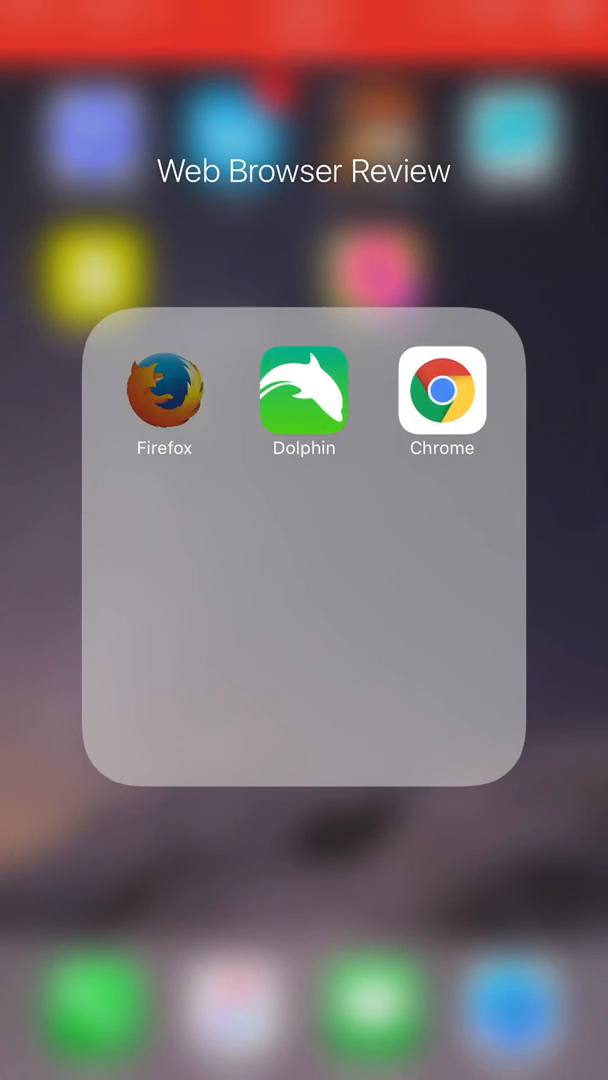
{"action": "left_click", "coordinate": [303, 392]}
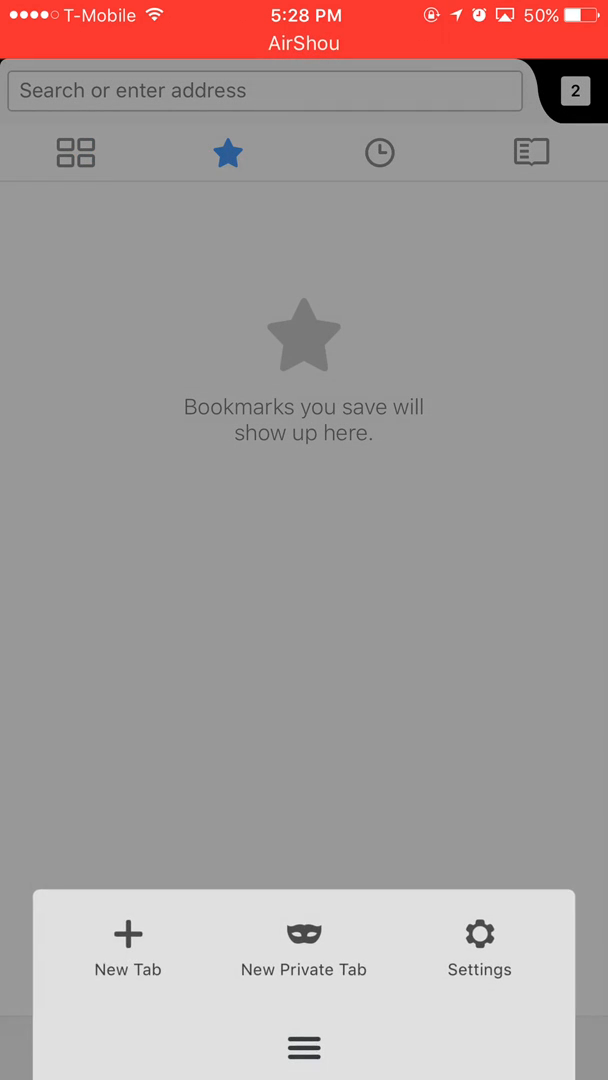
Delete the Firefox app from the Web Browser Review folder
{"action": "left_click", "coordinate": [479, 946]}
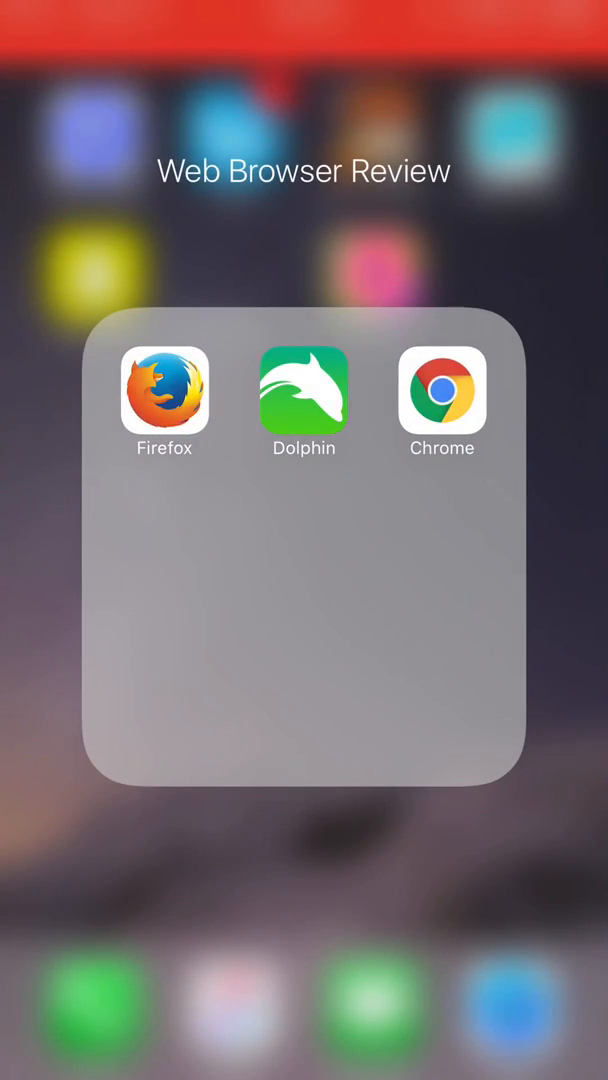
{"action": "left_click", "coordinate": [164, 399]}
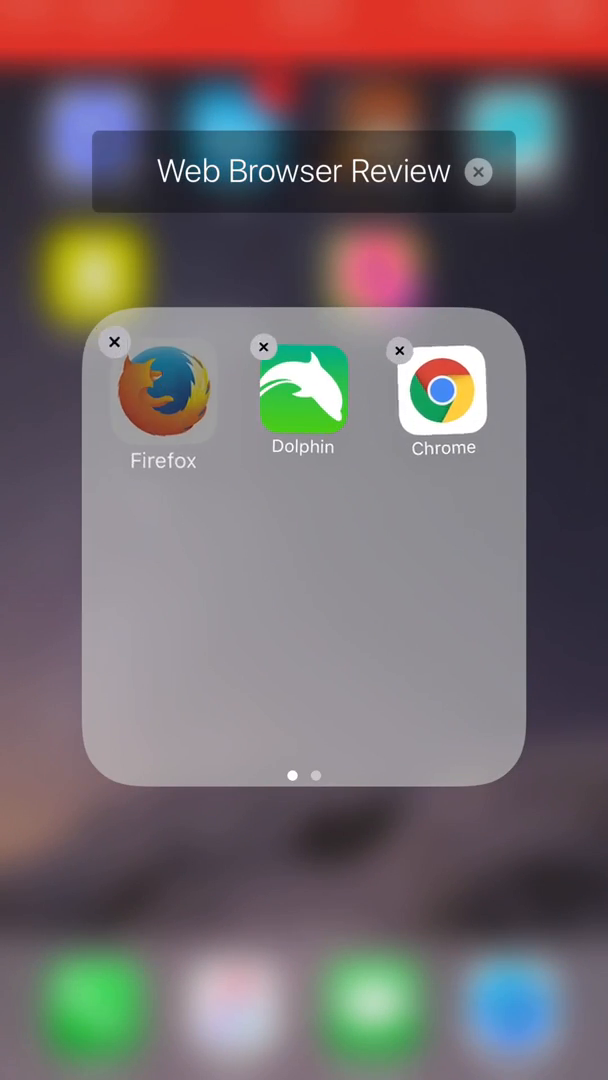
{"action": "left_click", "coordinate": [114, 341]}
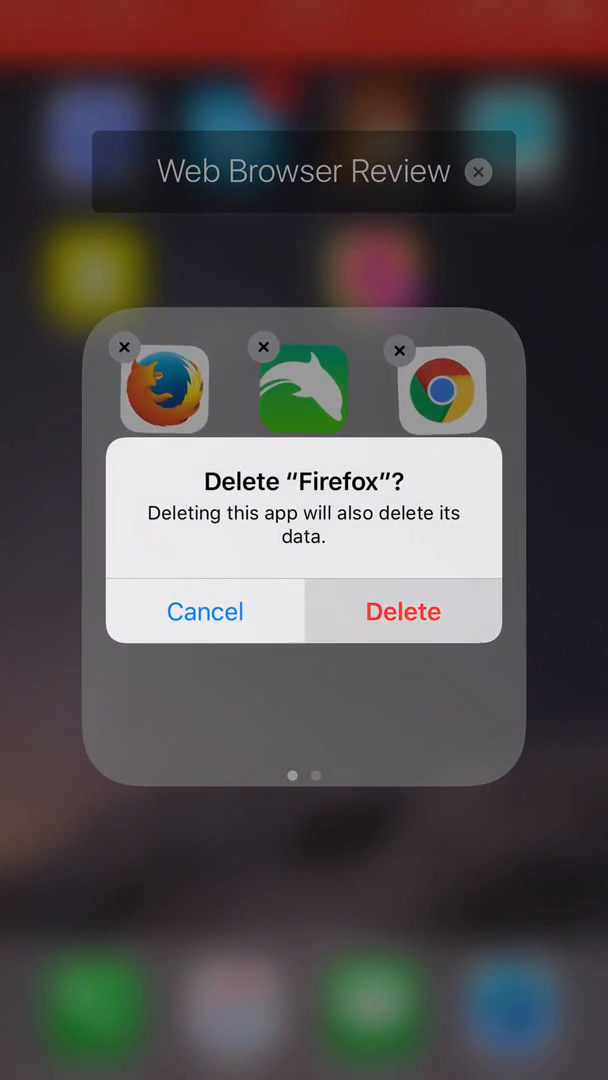
{"action": "left_click", "coordinate": [403, 611]}
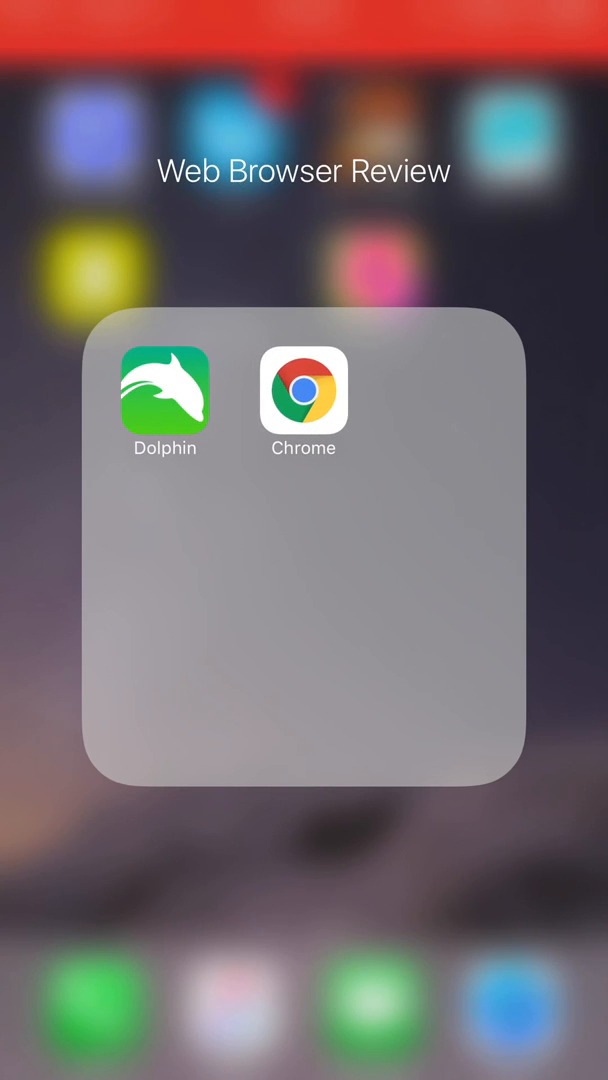
Reopen Dolphin on the eBay page and draw an unrecognised gesture, then try voice control
{"action": "left_click", "coordinate": [304, 390]}
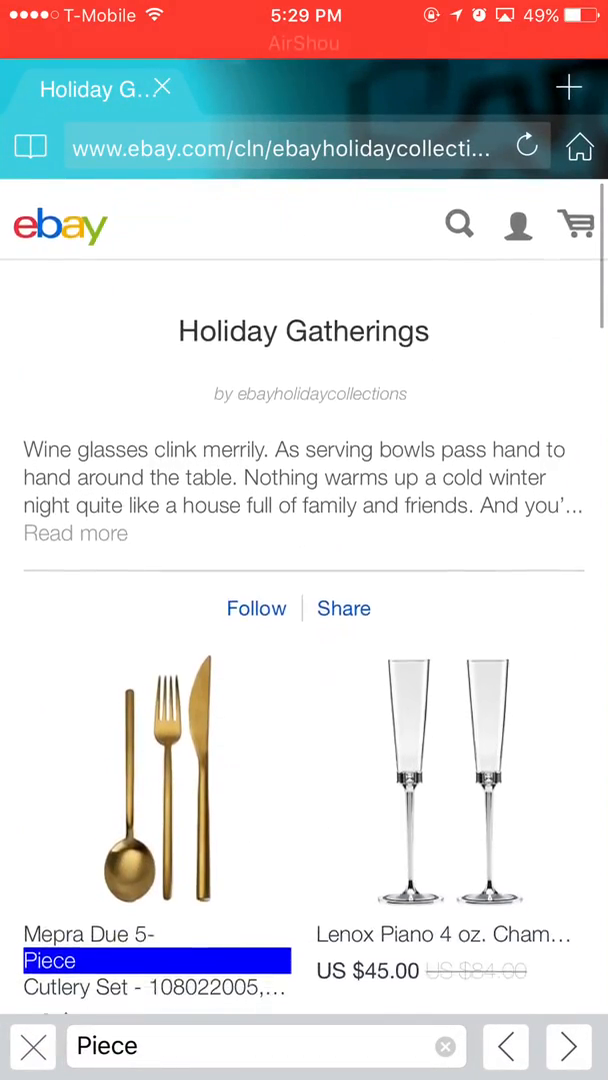
{"action": "left_click", "coordinate": [567, 87]}
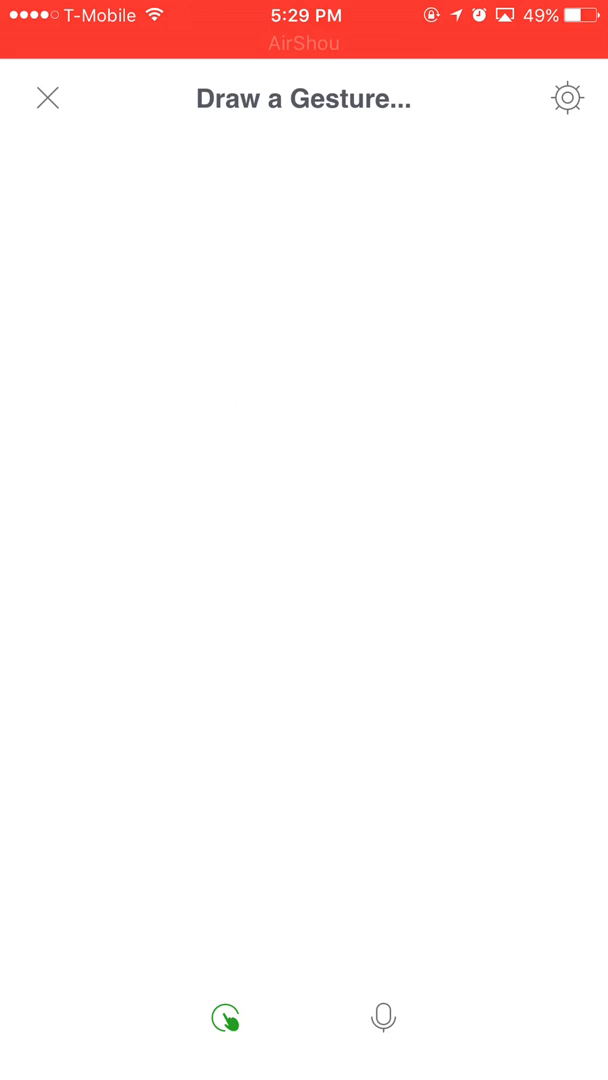
{"action": "left_click_drag", "start_coordinate": [260, 400], "coordinate": [168, 725]}
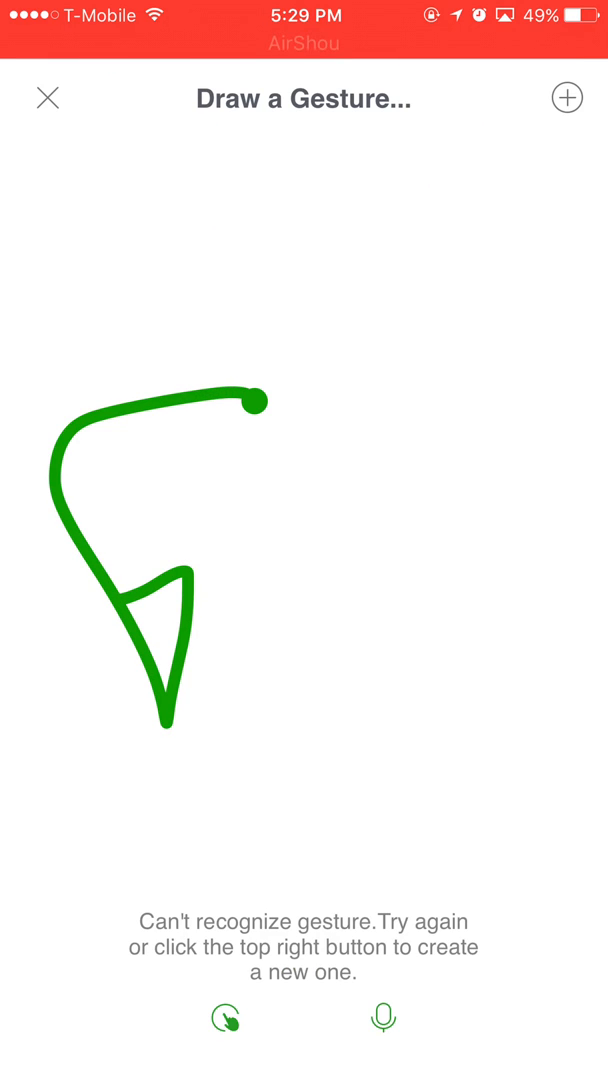
{"action": "left_click", "coordinate": [383, 1017]}
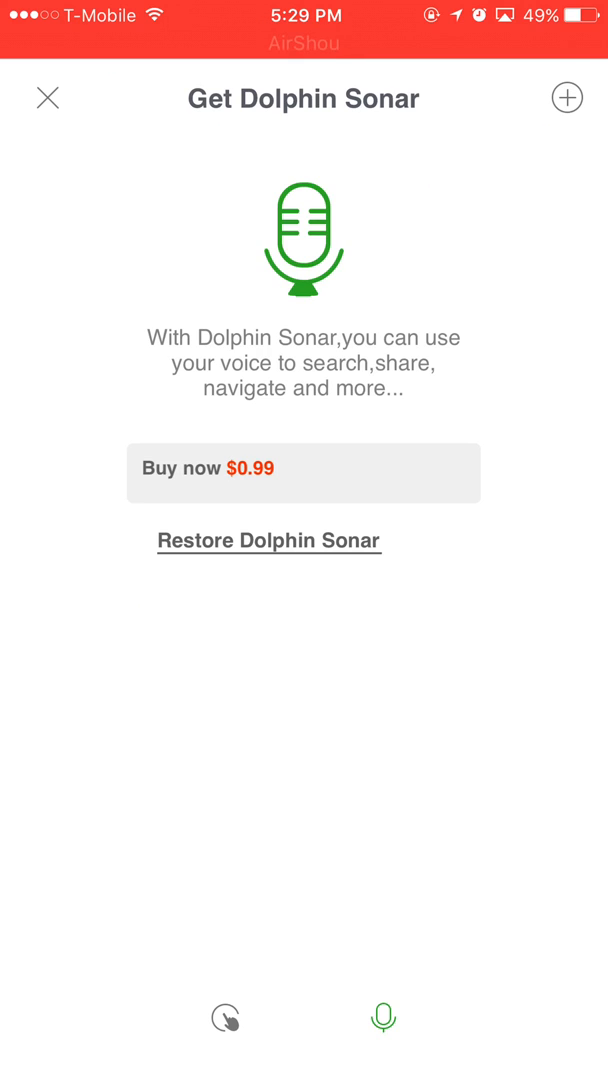
Dismiss the $0.99 Dolphin Sonar purchase offer
{"action": "left_click", "coordinate": [46, 98]}
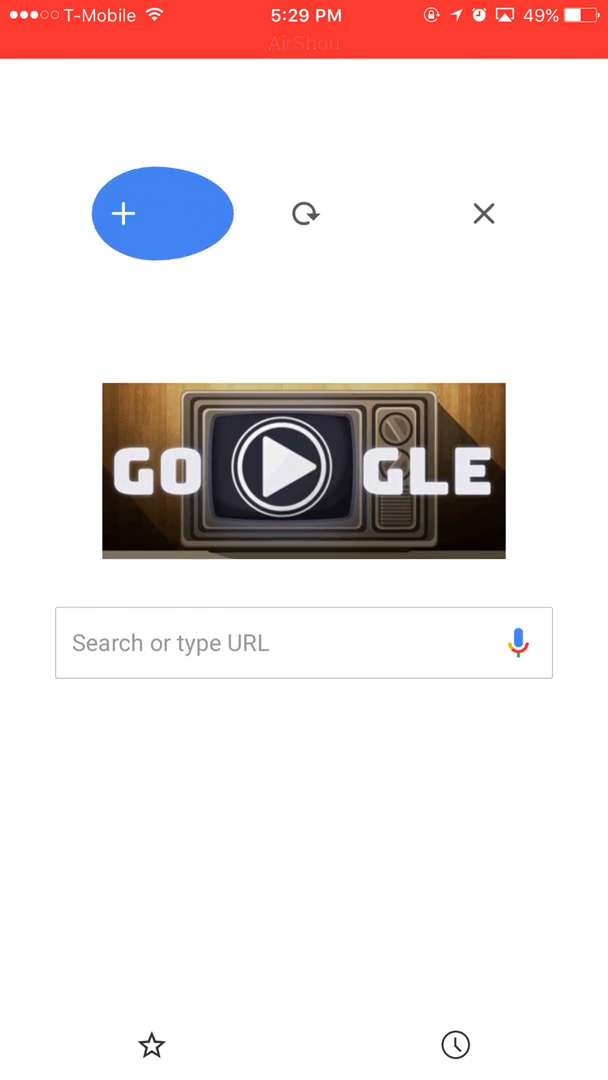
Open Chrome's Bookmarks panel from the new tab page's star icon
{"action": "left_click", "coordinate": [151, 1044]}
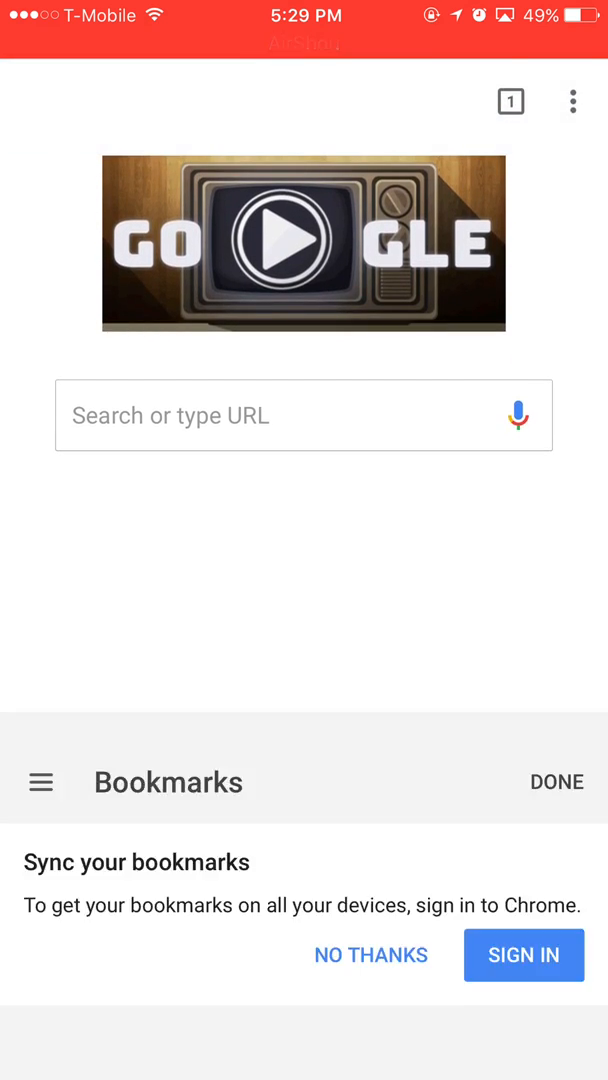